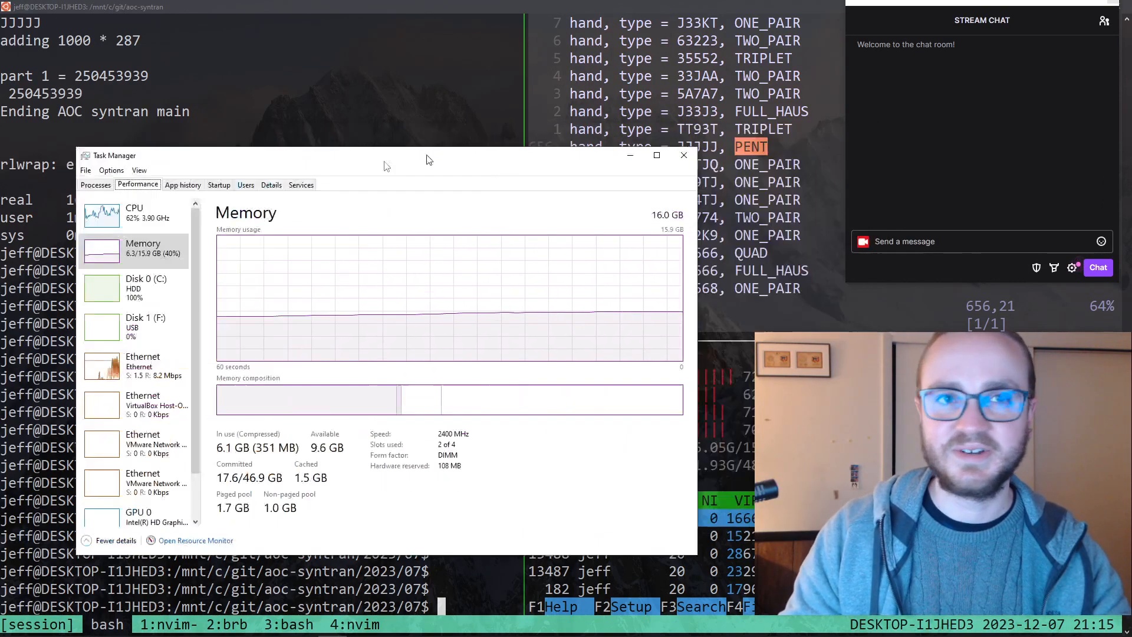
Close Windows Task Manager after checking memory use (about 6 of 16 GB)
{"action": "left_click", "coordinate": [684, 155]}
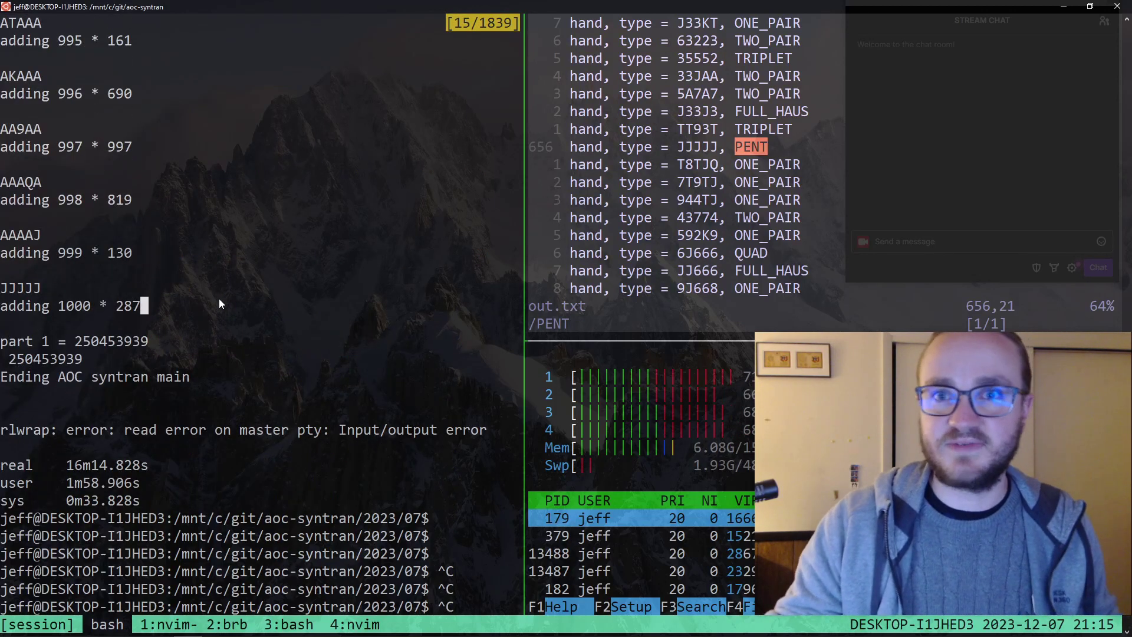
{"action": "mouse_move", "coordinate": [266, 302]}
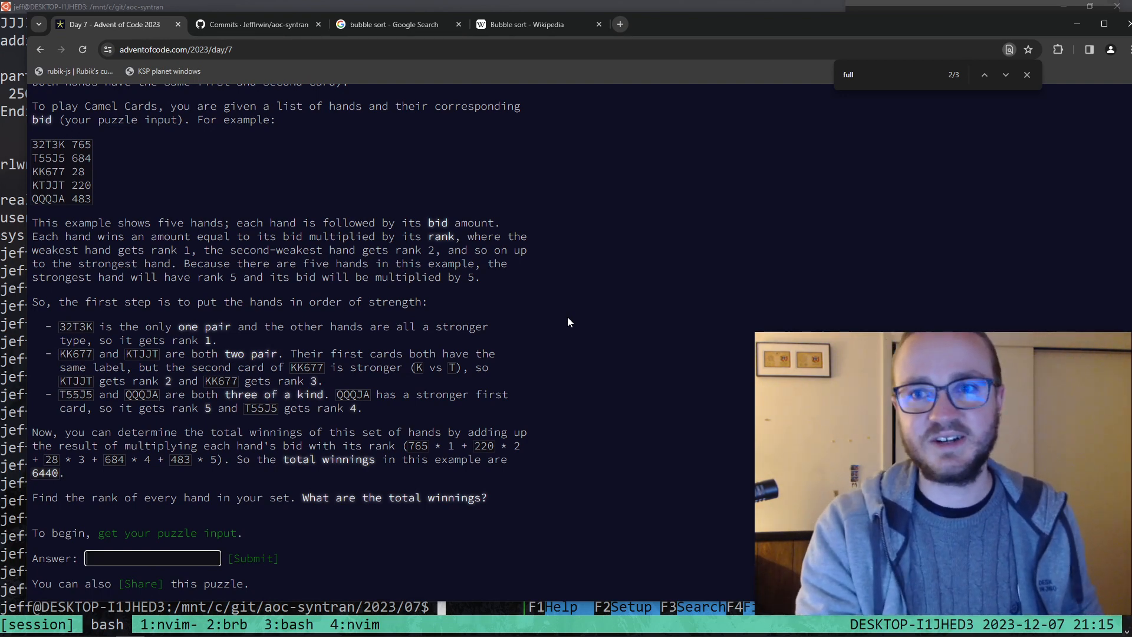
Submit 250453939 as the Day 7 part one answer
{"action": "type", "text": "250453939"}
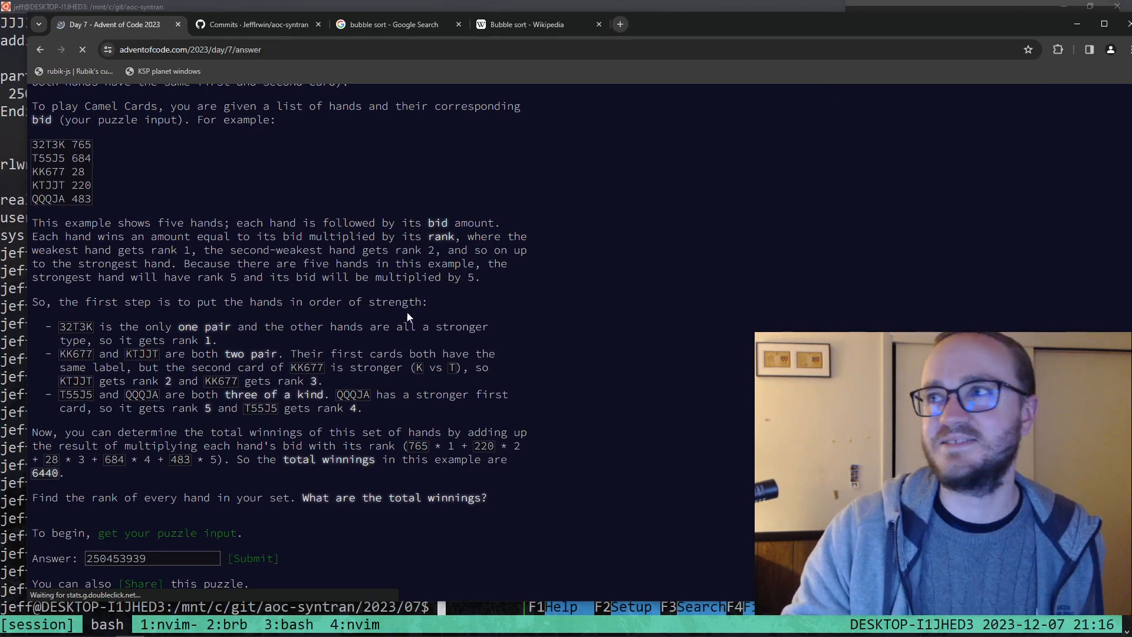
{"action": "left_click", "coordinate": [252, 559]}
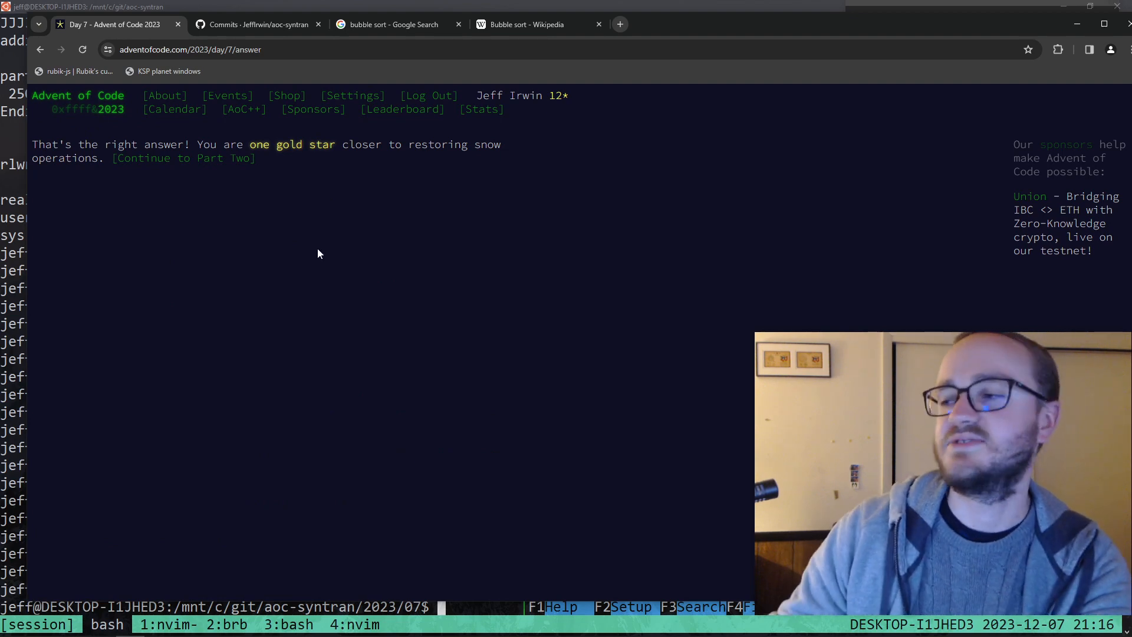
{"action": "mouse_move", "coordinate": [193, 204]}
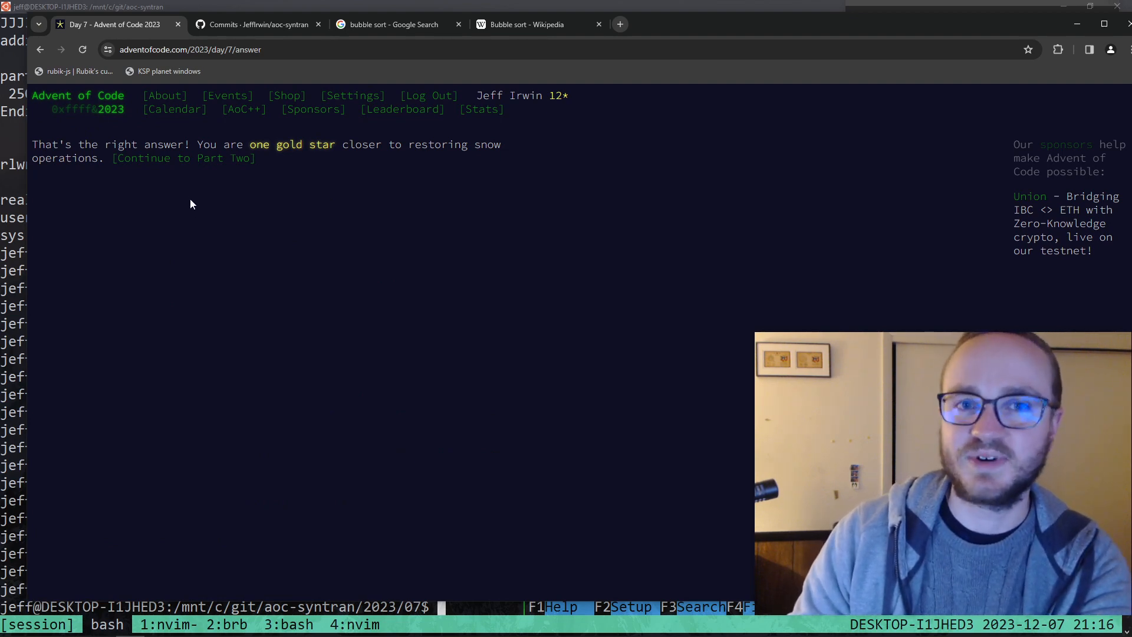
{"action": "mouse_move", "coordinate": [170, 160]}
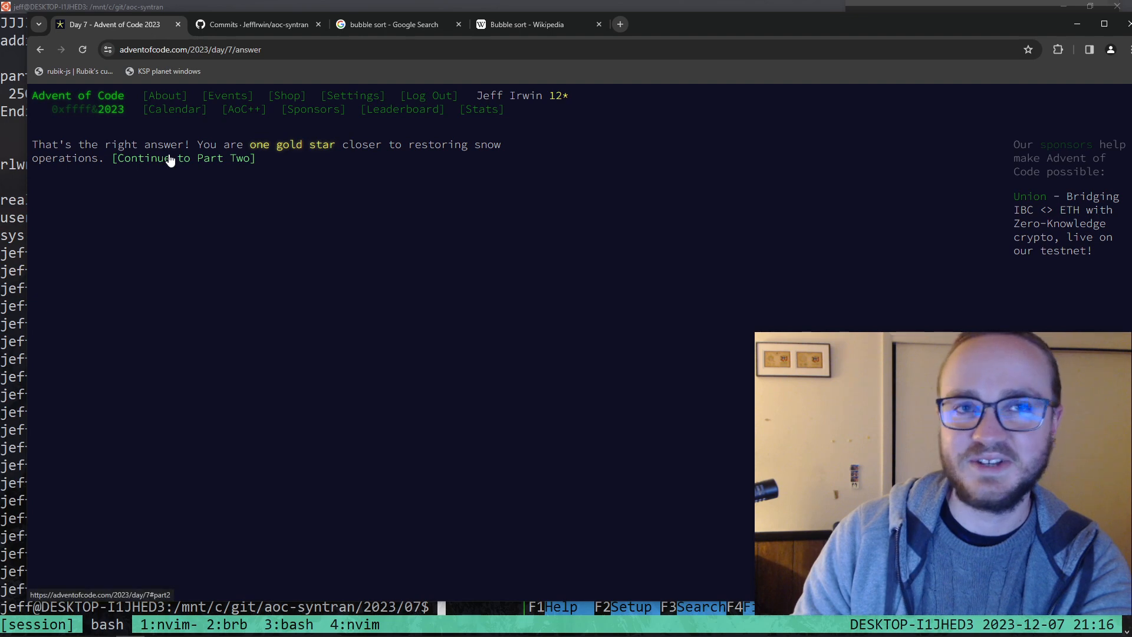
Open Day 7 Part Two and read through the joker wildcard rule
{"action": "left_click", "coordinate": [165, 158]}
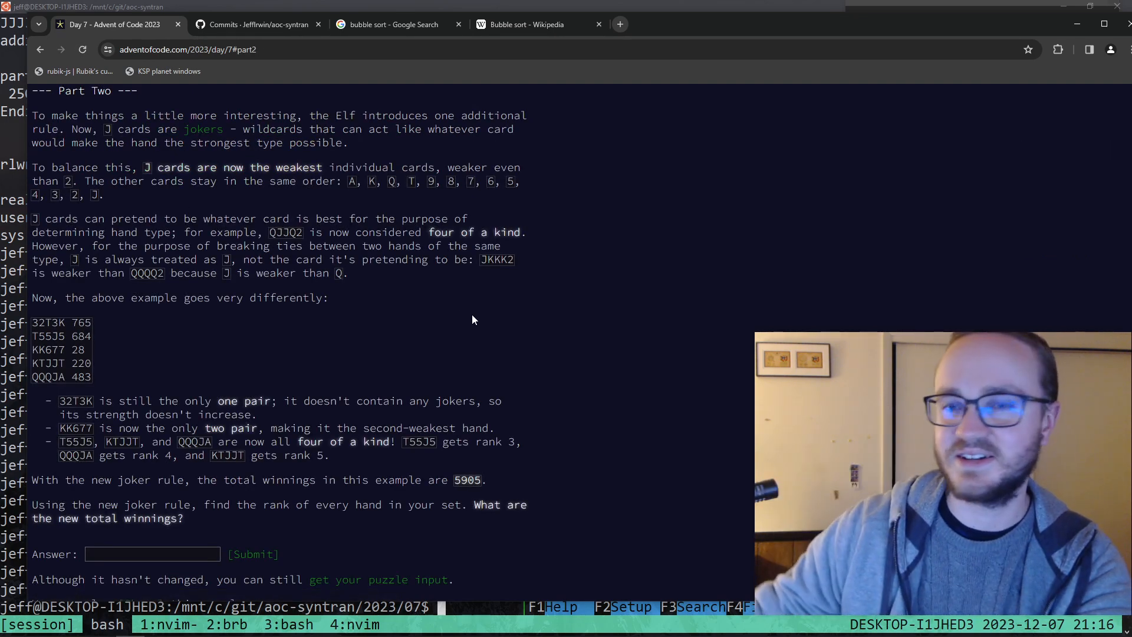
{"action": "mouse_move", "coordinate": [541, 320]}
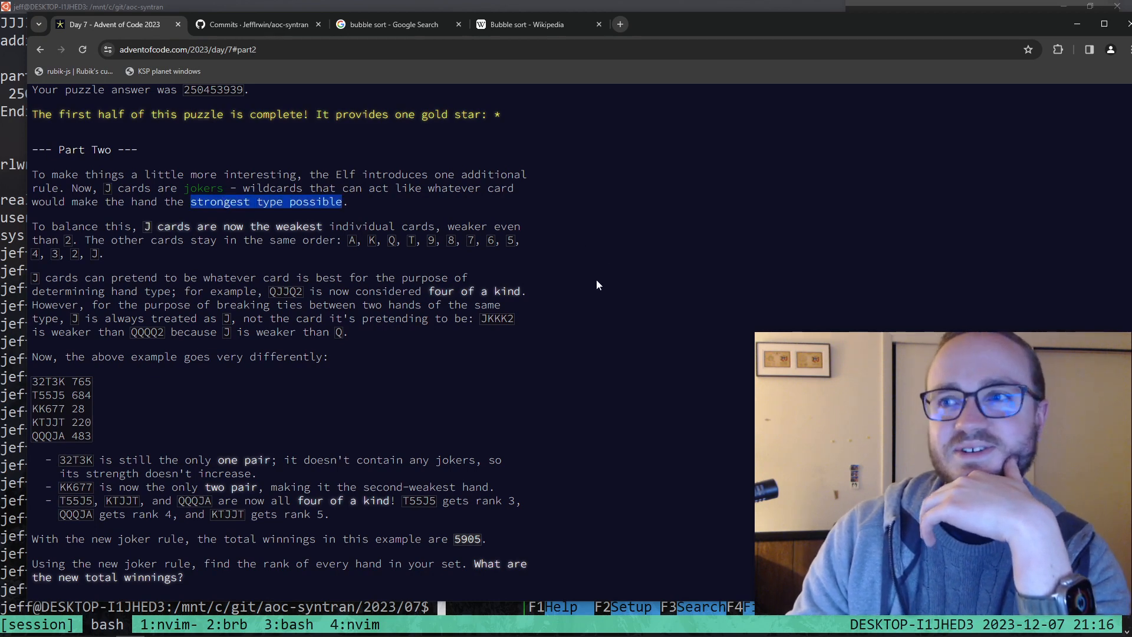
{"action": "scroll", "scroll_direction": "down", "scroll_amount": 3}
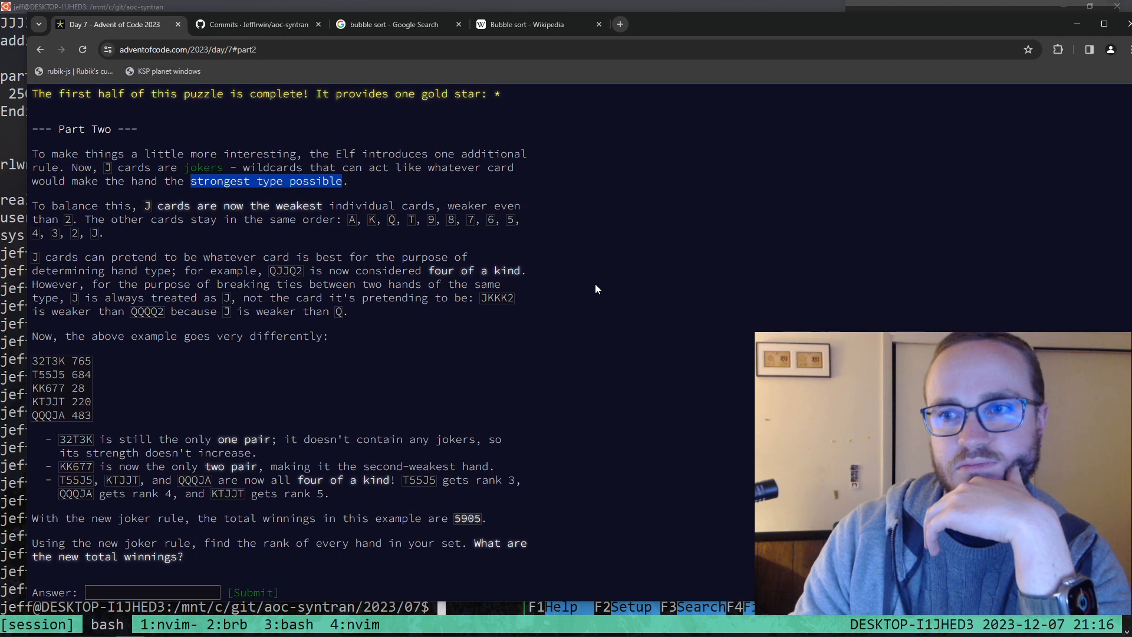
{"action": "scroll", "scroll_direction": "down", "scroll_amount": 3}
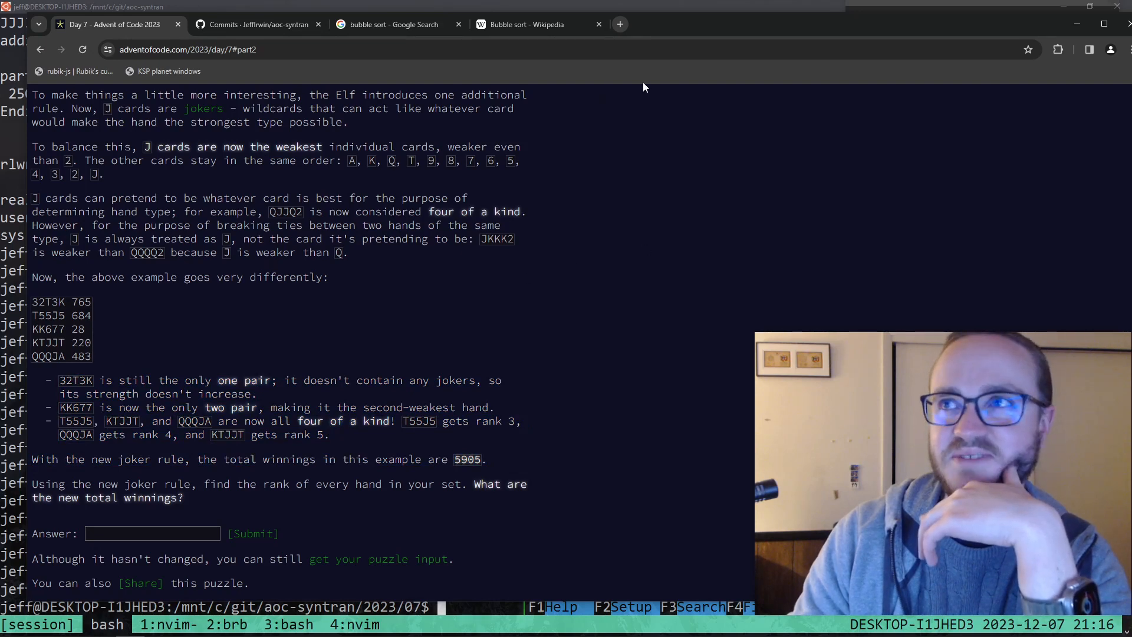
{"action": "mouse_move", "coordinate": [387, 184]}
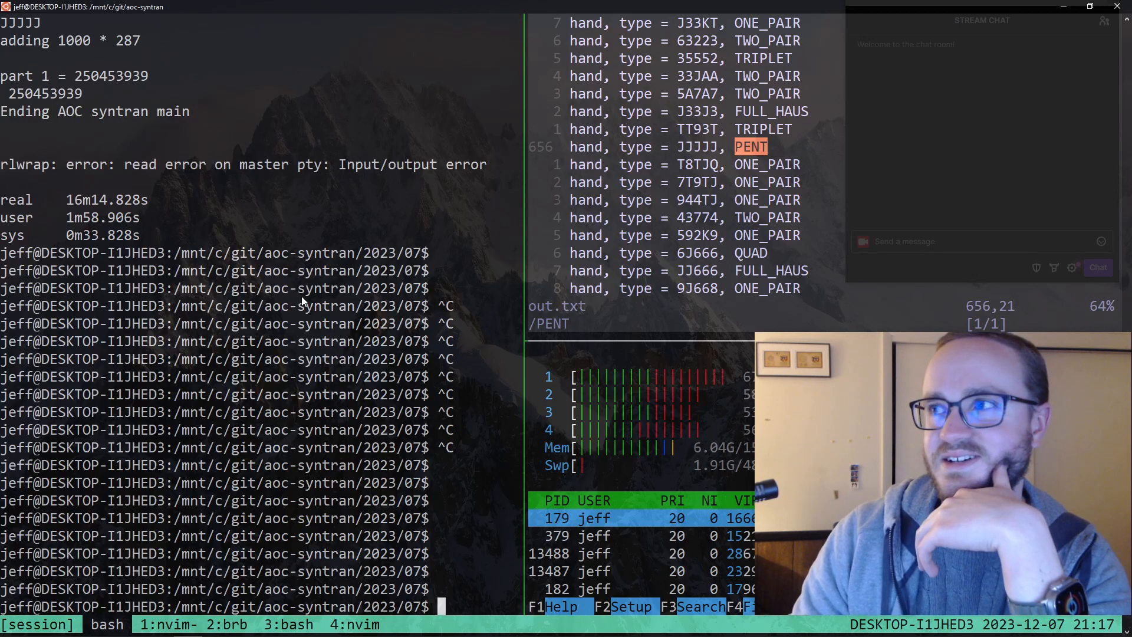
{"action": "mouse_move", "coordinate": [146, 224]}
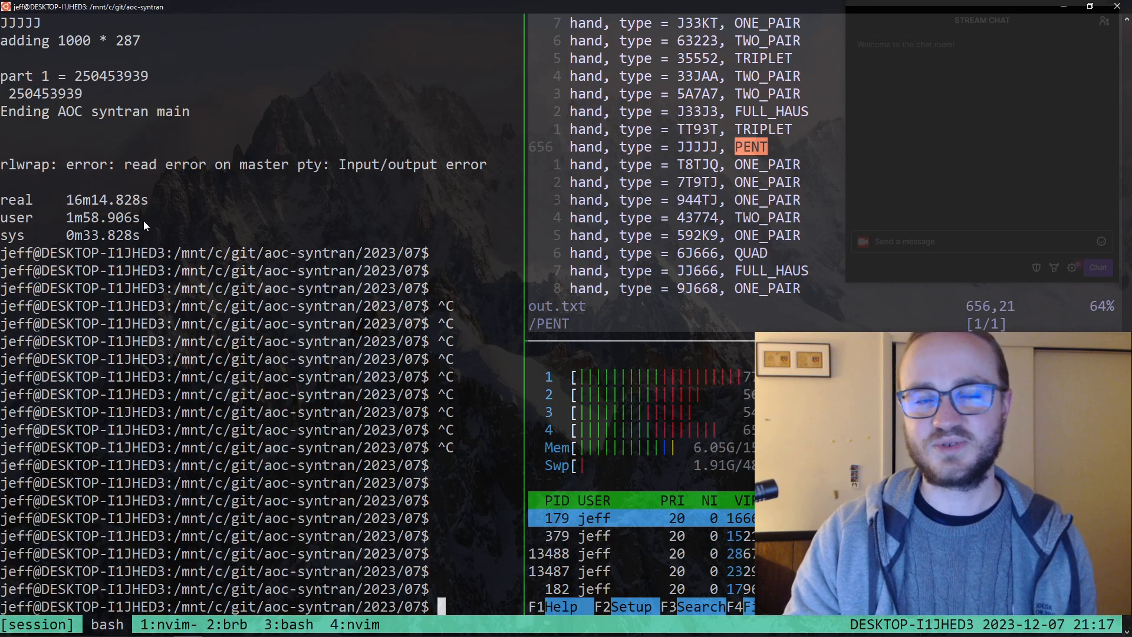
{"action": "mouse_move", "coordinate": [188, 224]}
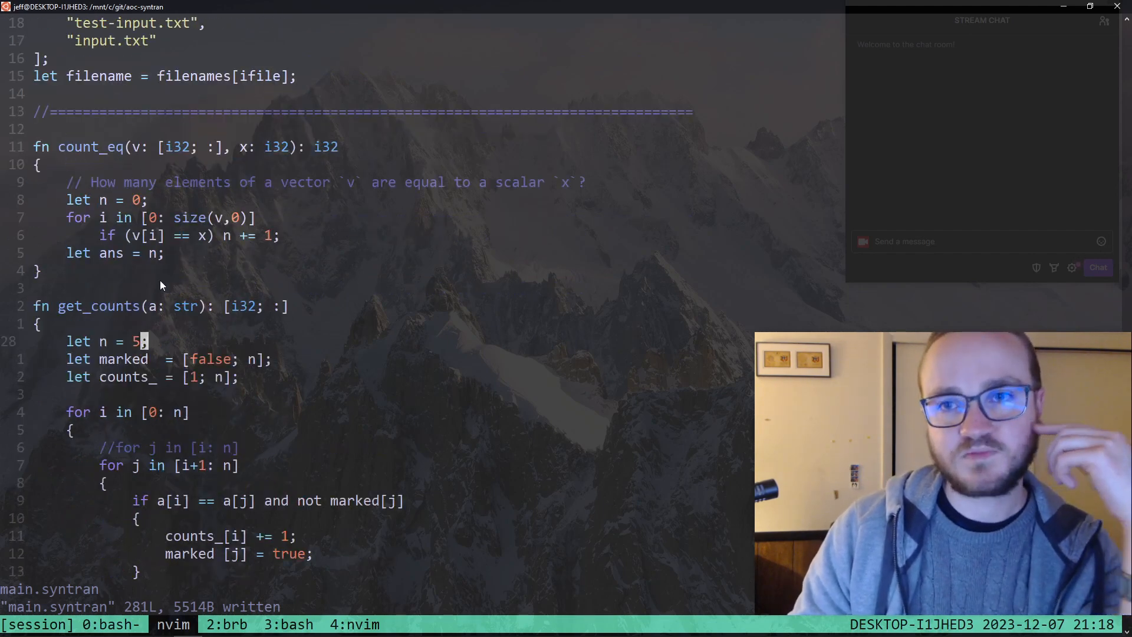
{"action": "mouse_move", "coordinate": [225, 249]}
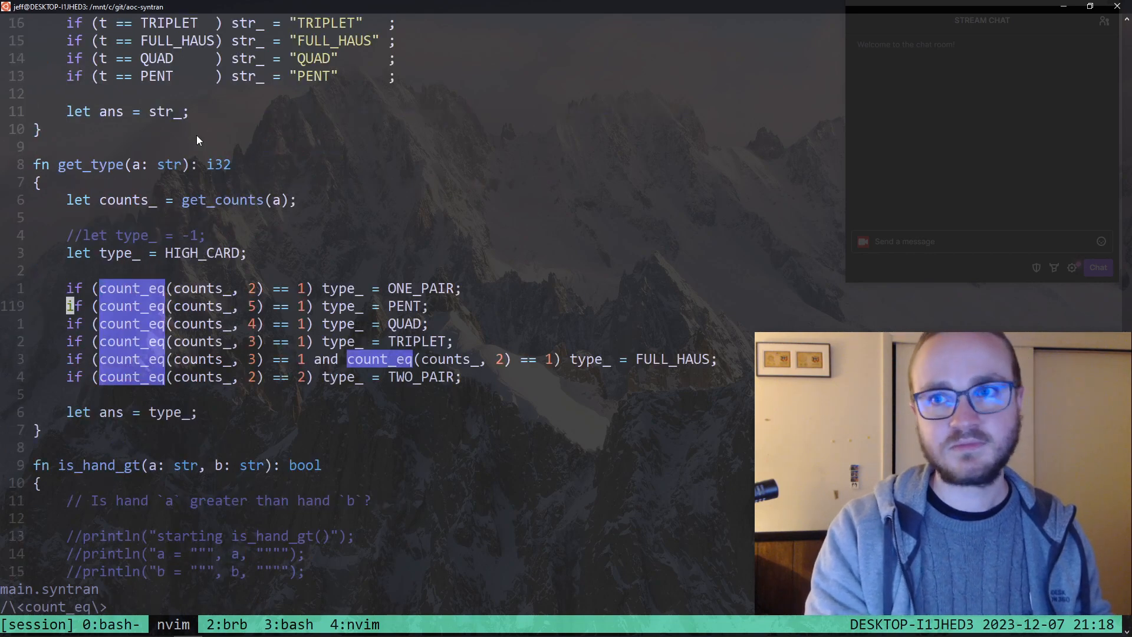
{"action": "mouse_move", "coordinate": [213, 344]}
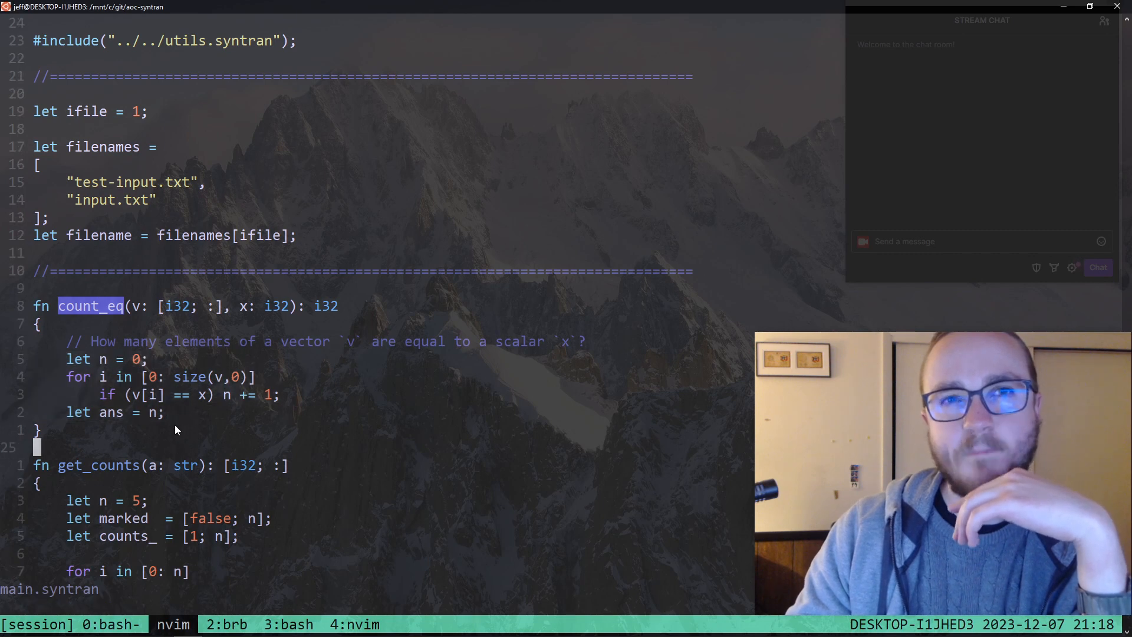
{"action": "mouse_move", "coordinate": [146, 403]}
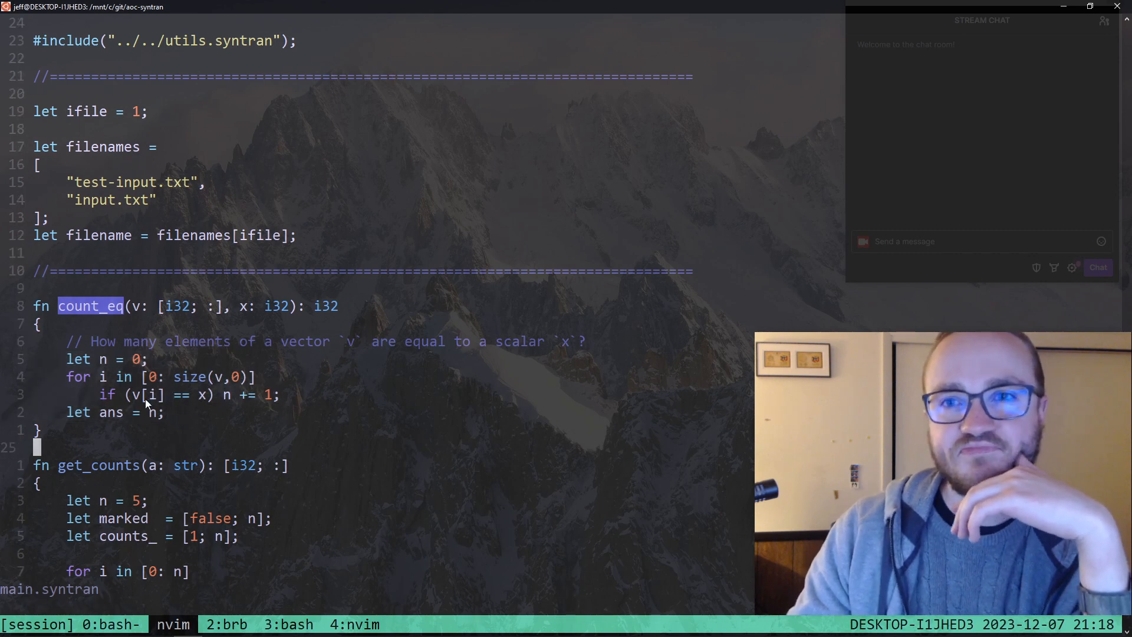
Review count_eq, get_counts and get_type in main.syntran to see how hands are counted
{"action": "key", "text": "V"}
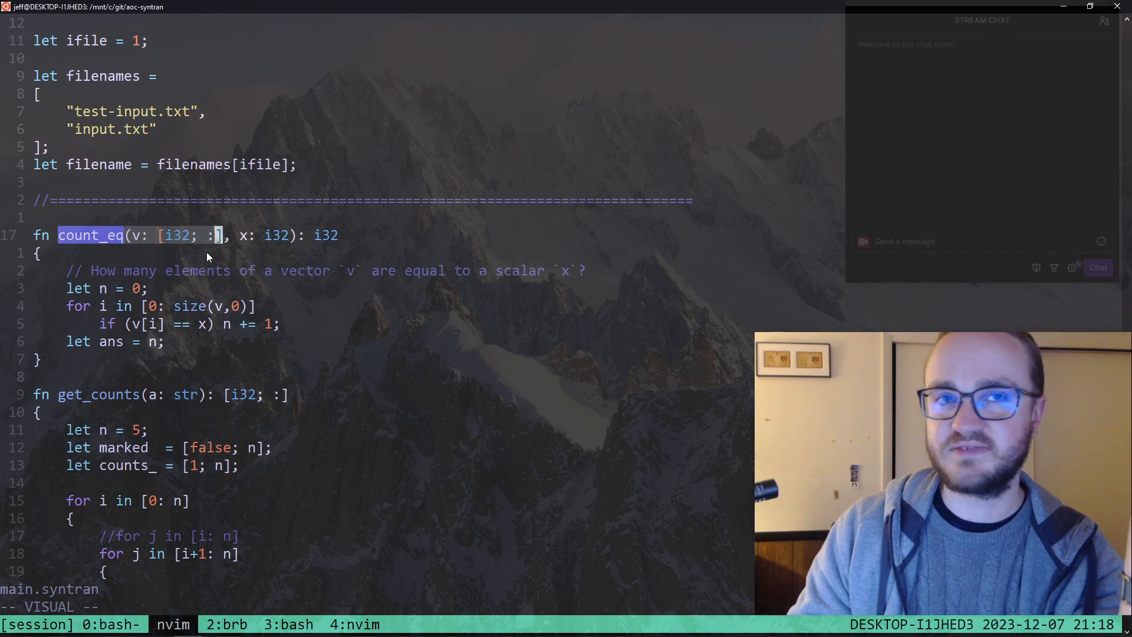
{"action": "mouse_move", "coordinate": [222, 356]}
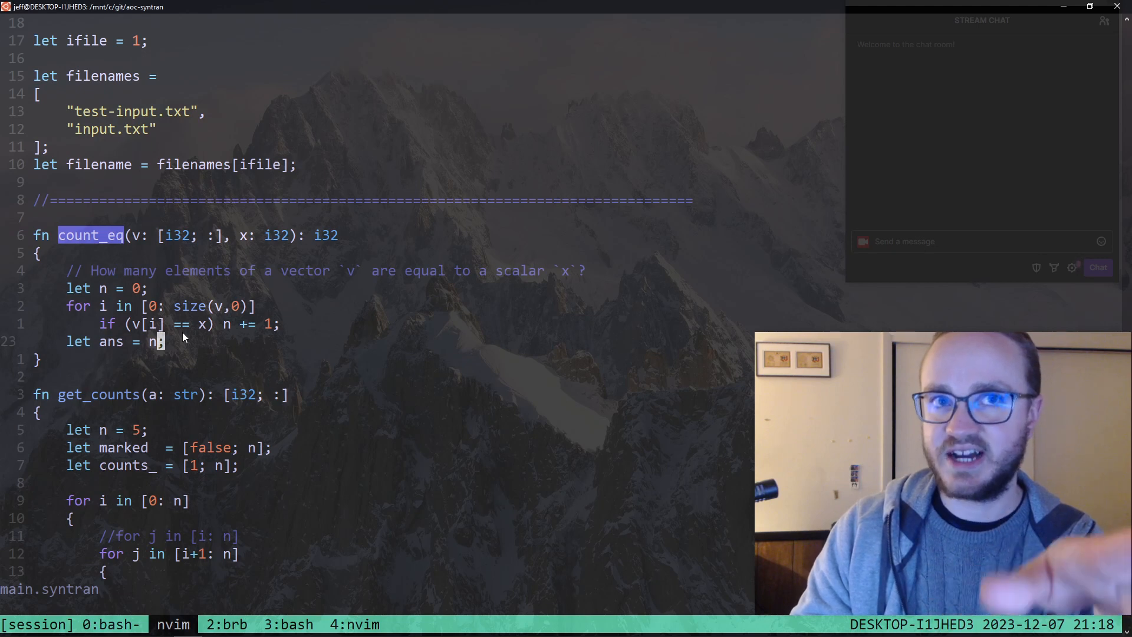
{"action": "mouse_move", "coordinate": [154, 362]}
{"action": "type", "text": ";"}
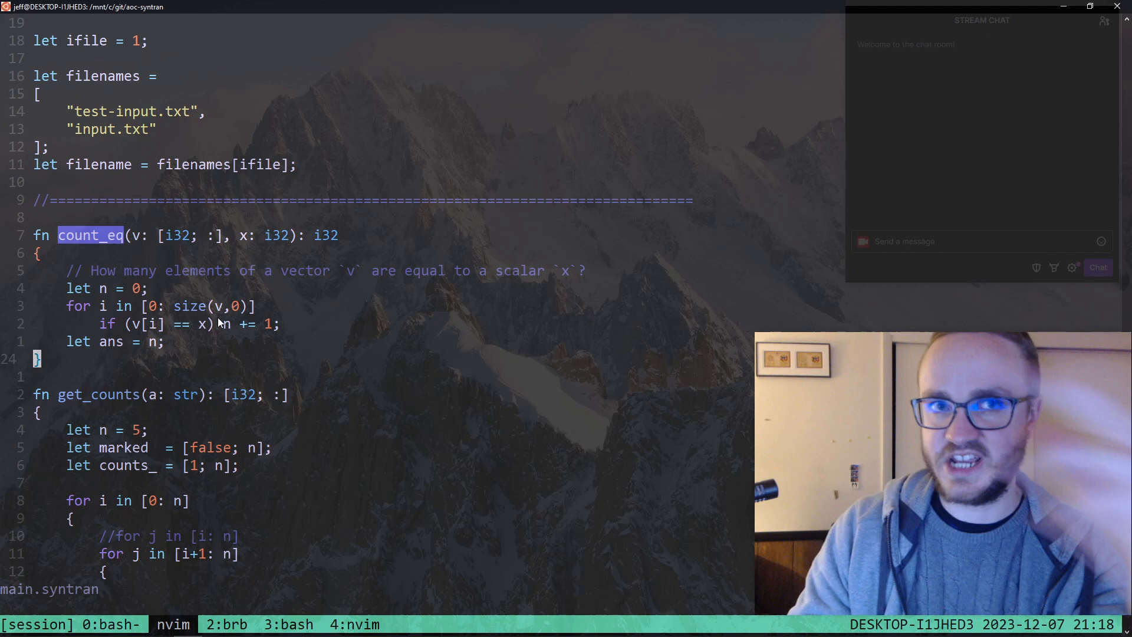
{"action": "mouse_move", "coordinate": [149, 338]}
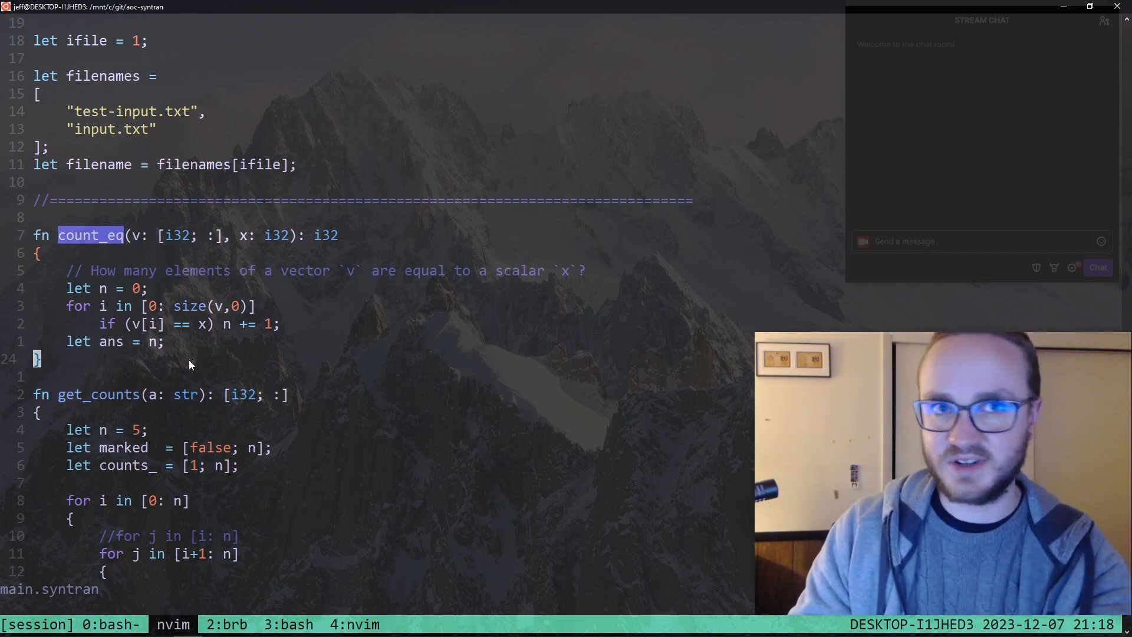
{"action": "mouse_move", "coordinate": [150, 366]}
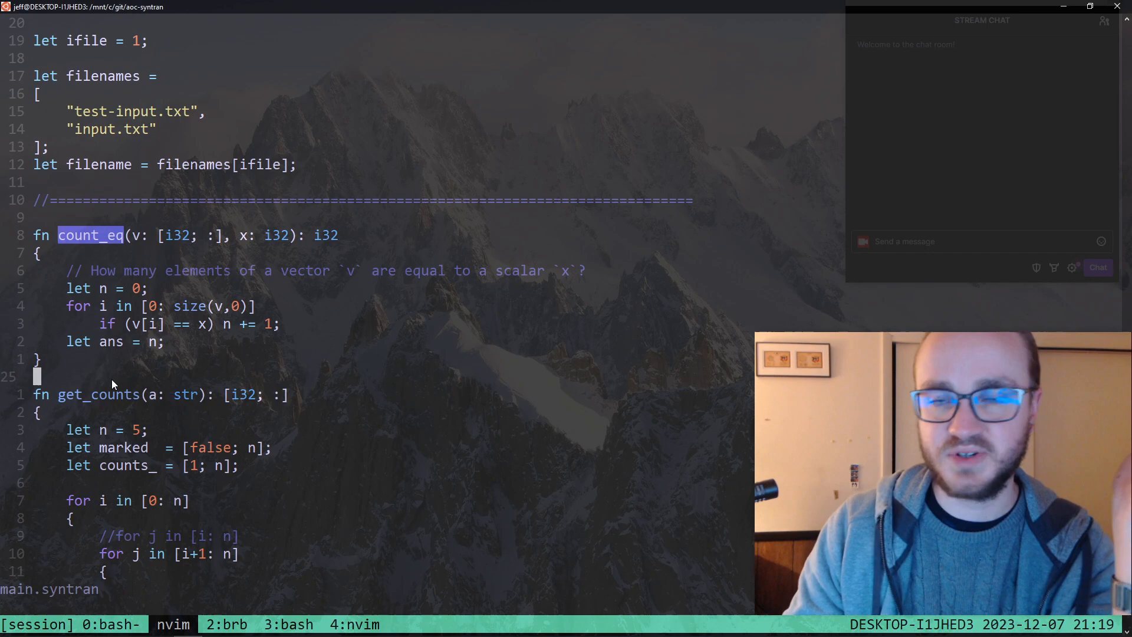
{"action": "scroll", "scroll_direction": "down", "scroll_amount": 3}
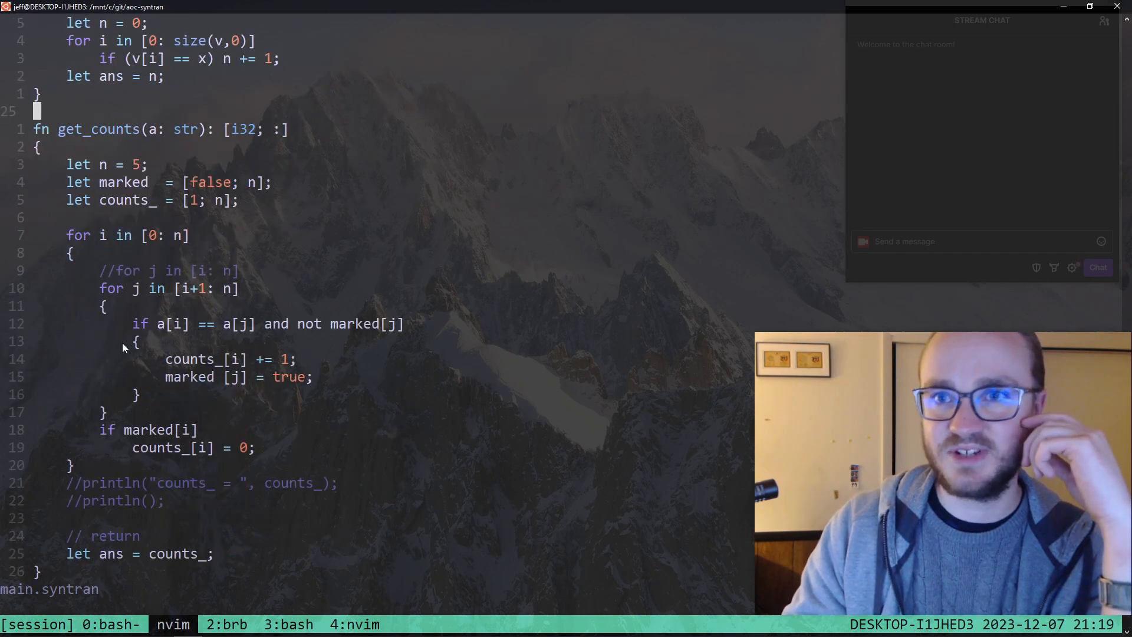
{"action": "scroll", "scroll_direction": "down", "scroll_amount": 3}
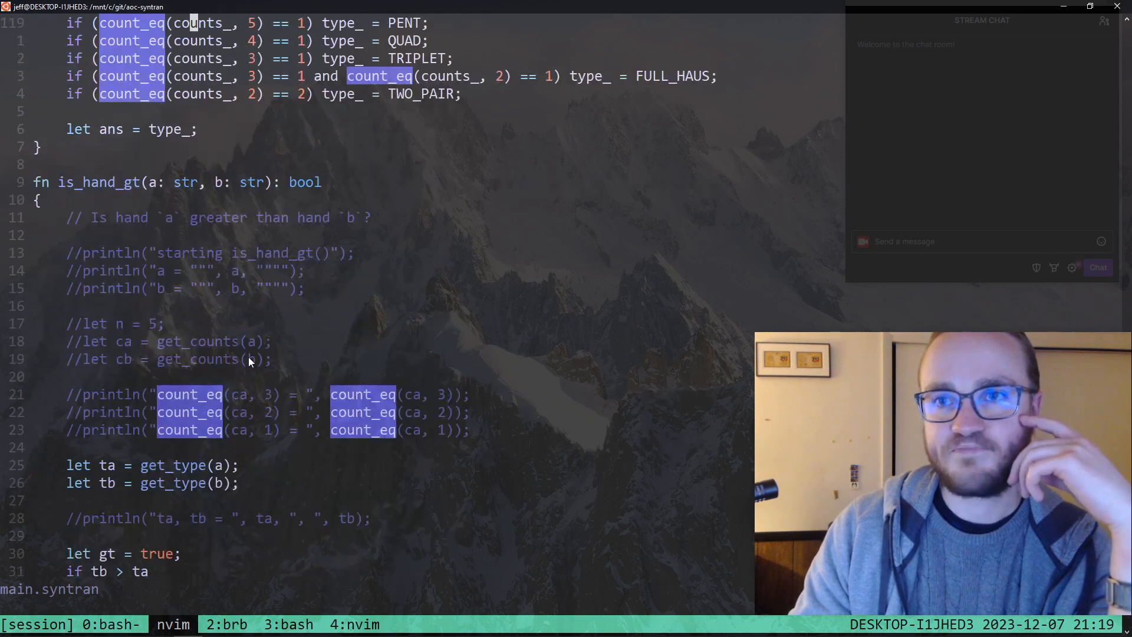
{"action": "scroll", "scroll_direction": "down", "scroll_amount": 3}
{"action": "type", "text": "//"}
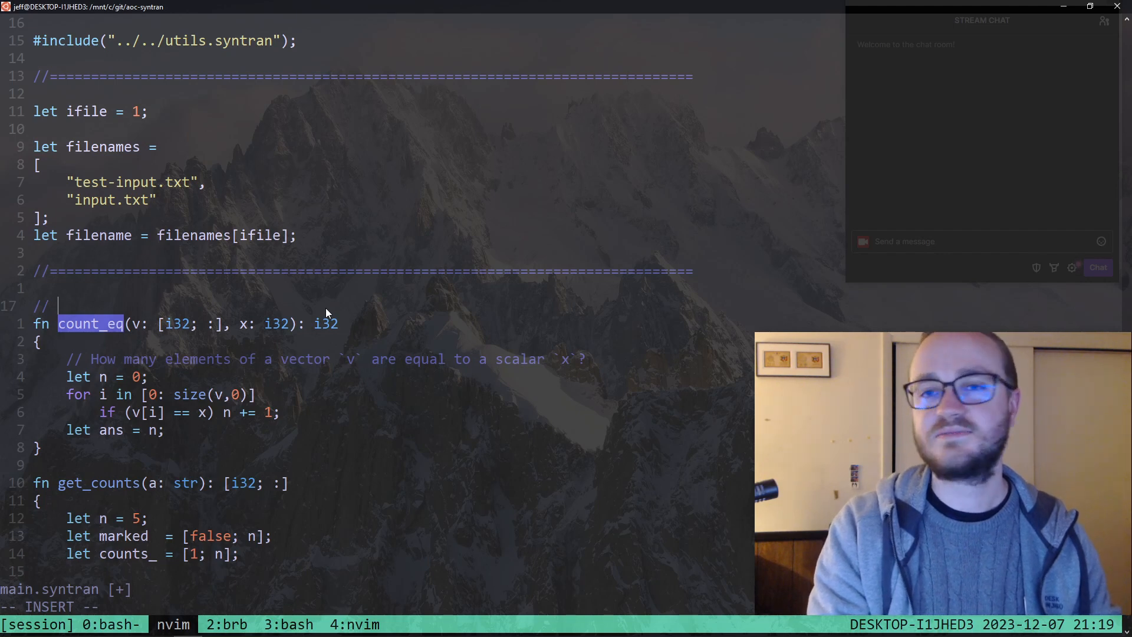
Add a WARNING comment above count_eq saying syntran leaks over 16 GB memory, and save
{"action": "type", "text": "WARNING:"}
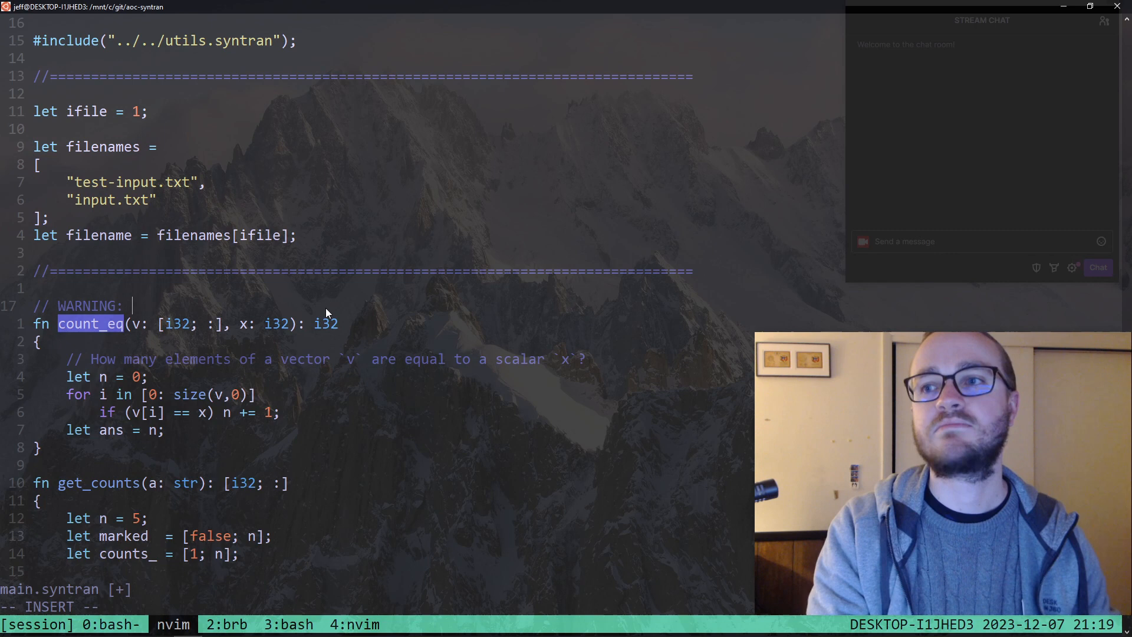
{"action": "type", "text": "syntran ha"}
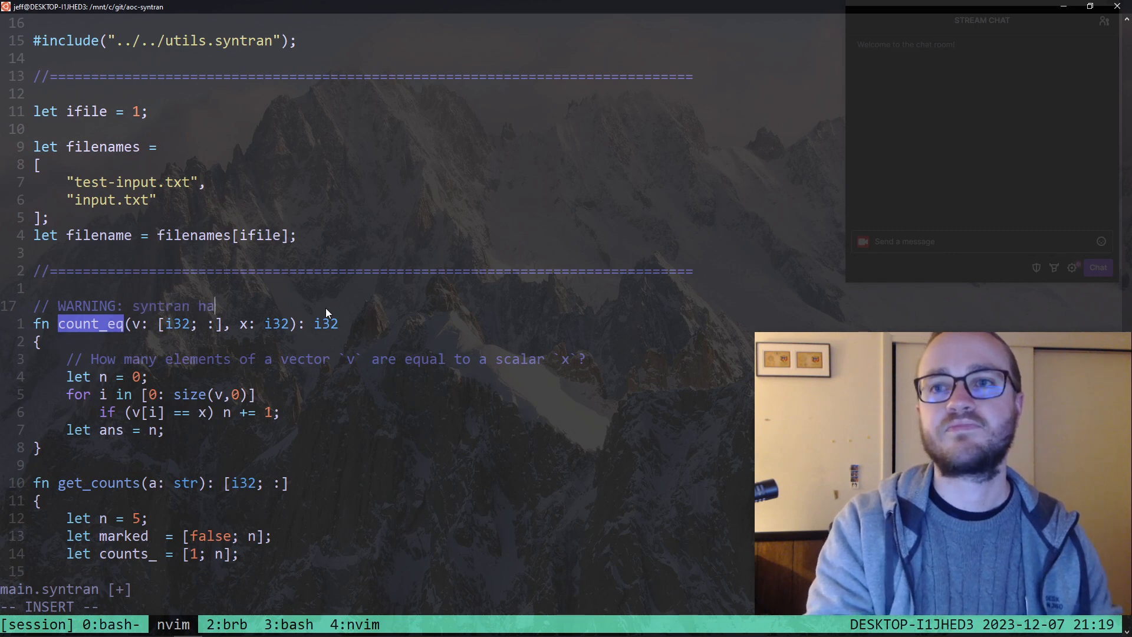
{"action": "type", "text": "s memory leaks where it does not deallocate local fn"}
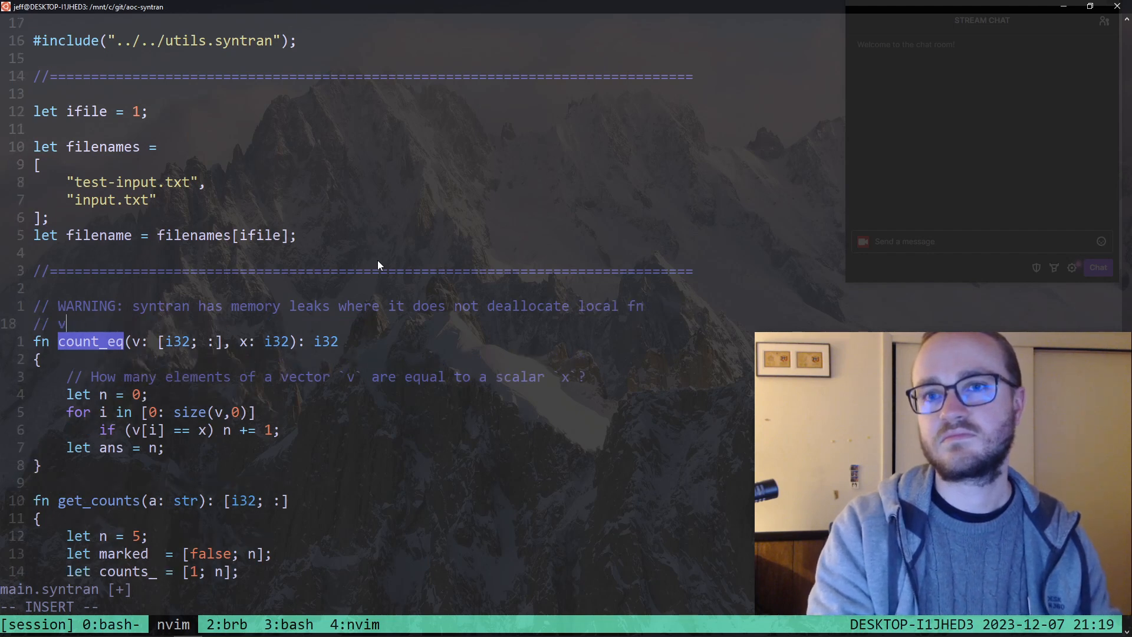
{"action": "type", "text": "arrays"}
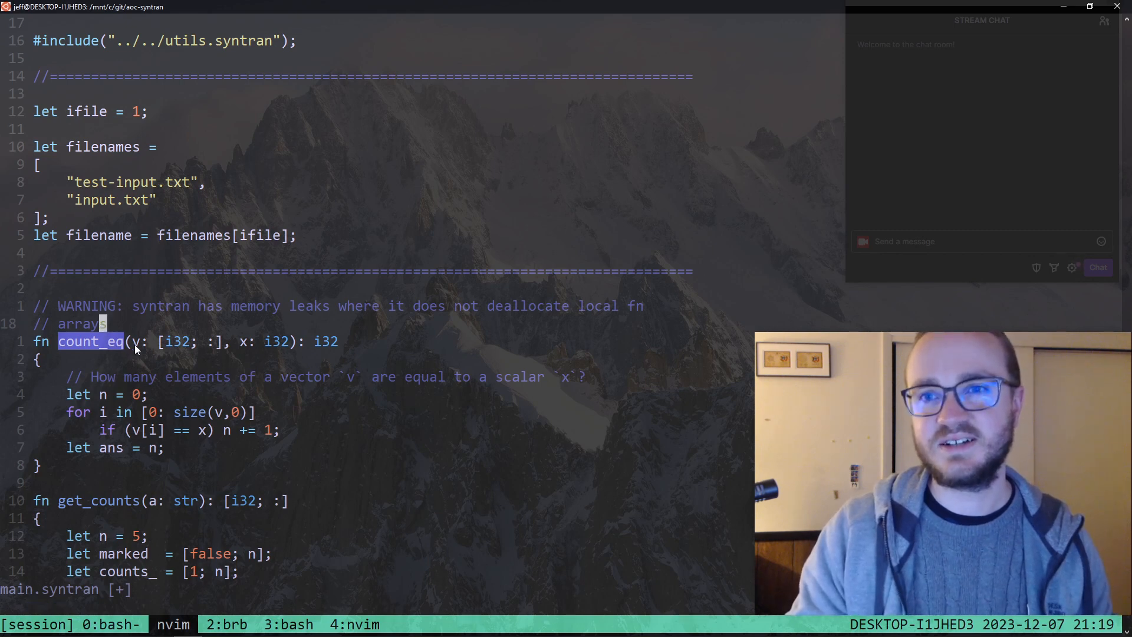
{"action": "mouse_move", "coordinate": [185, 334]}
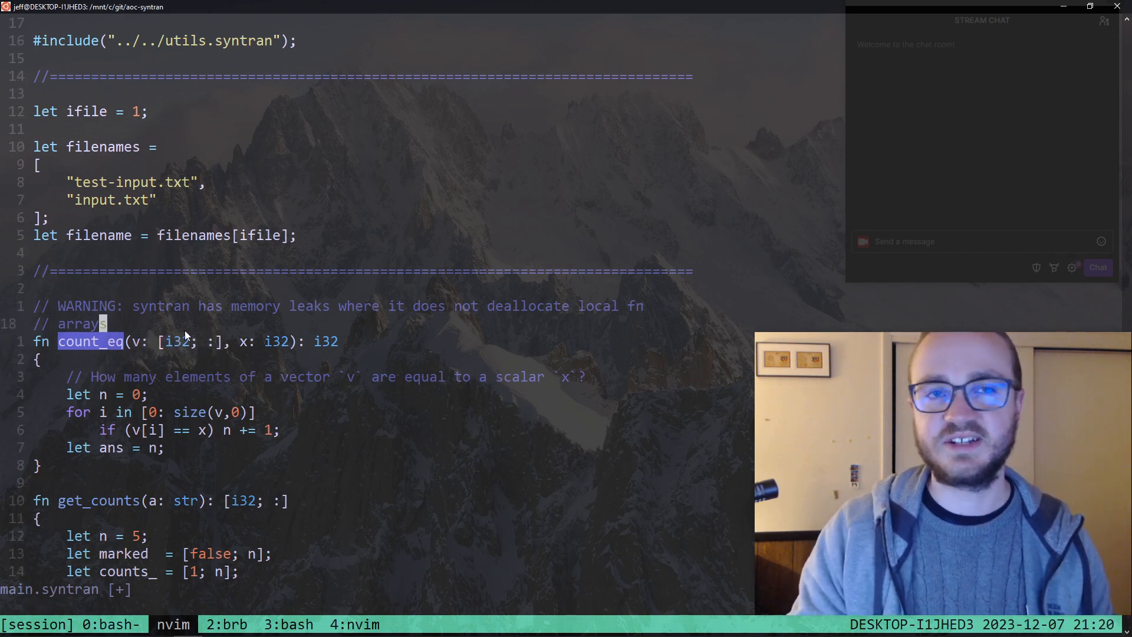
{"action": "scroll", "scroll_direction": "down", "scroll_amount": 3}
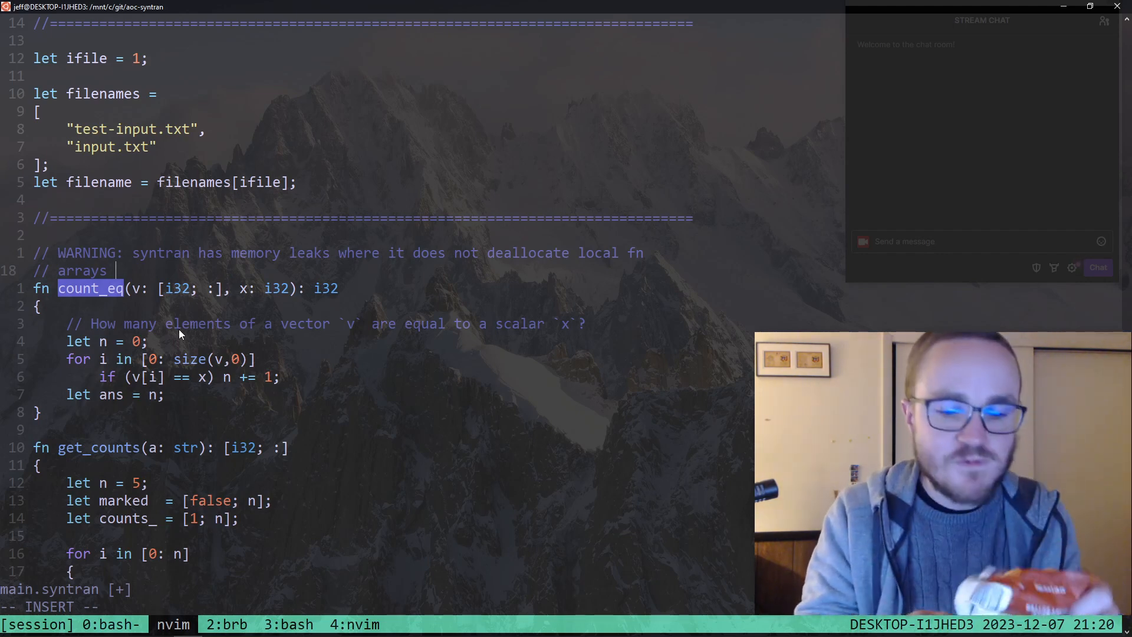
{"action": "type", "text": "aft"}
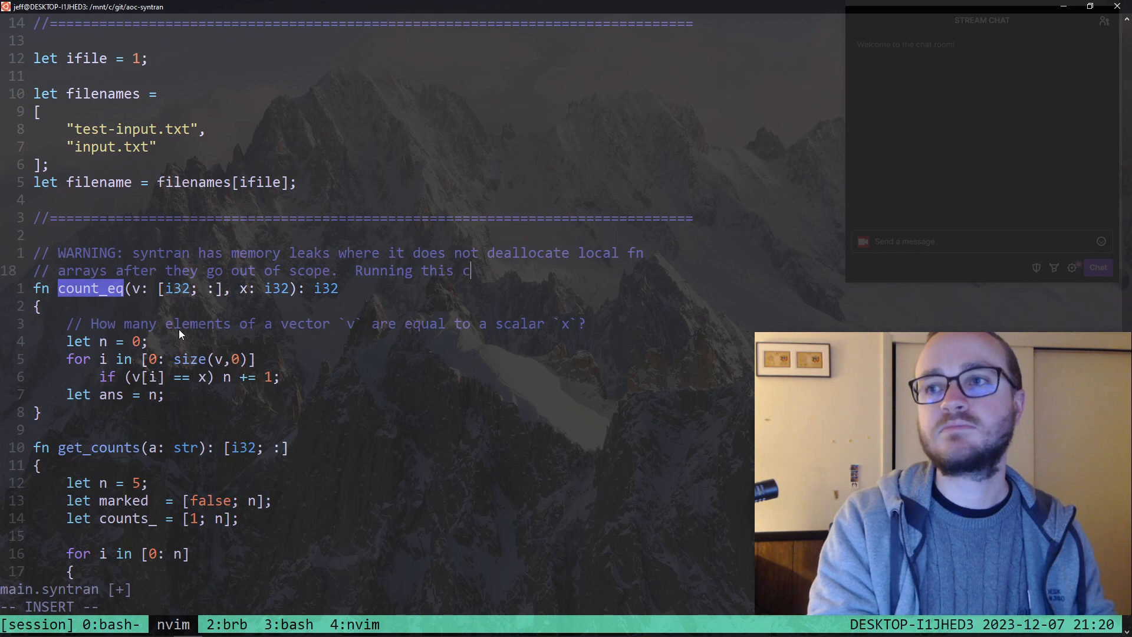
{"action": "type", "text": "ode on the real input with"}
{"action": "type", "text": "// 1000 hands to be sorted"}
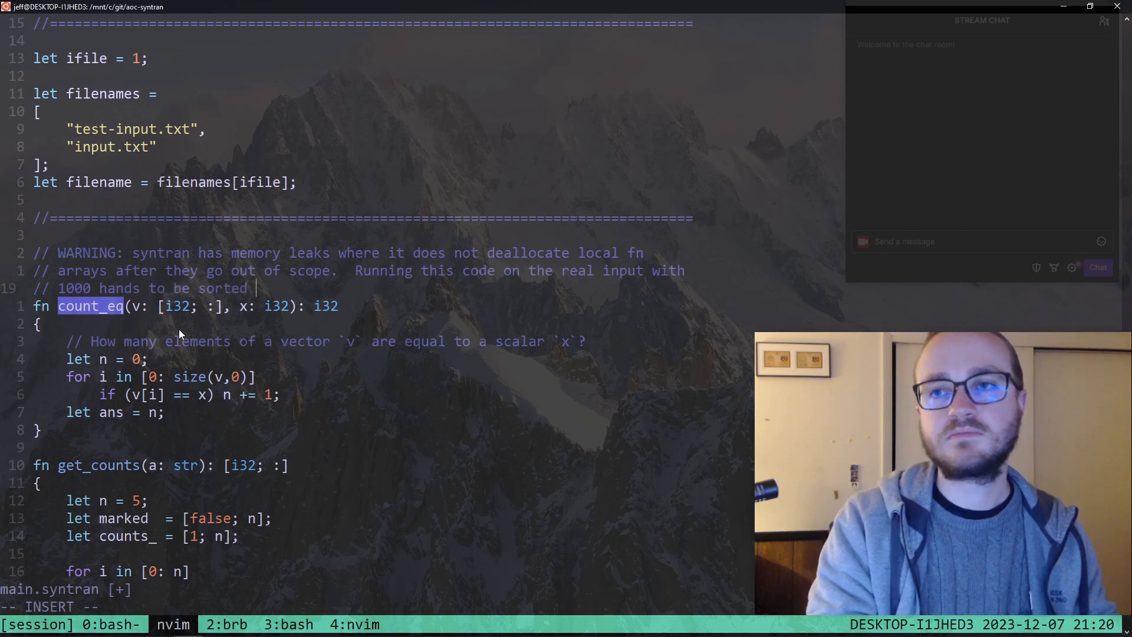
{"action": "type", "text": "will leak over"}
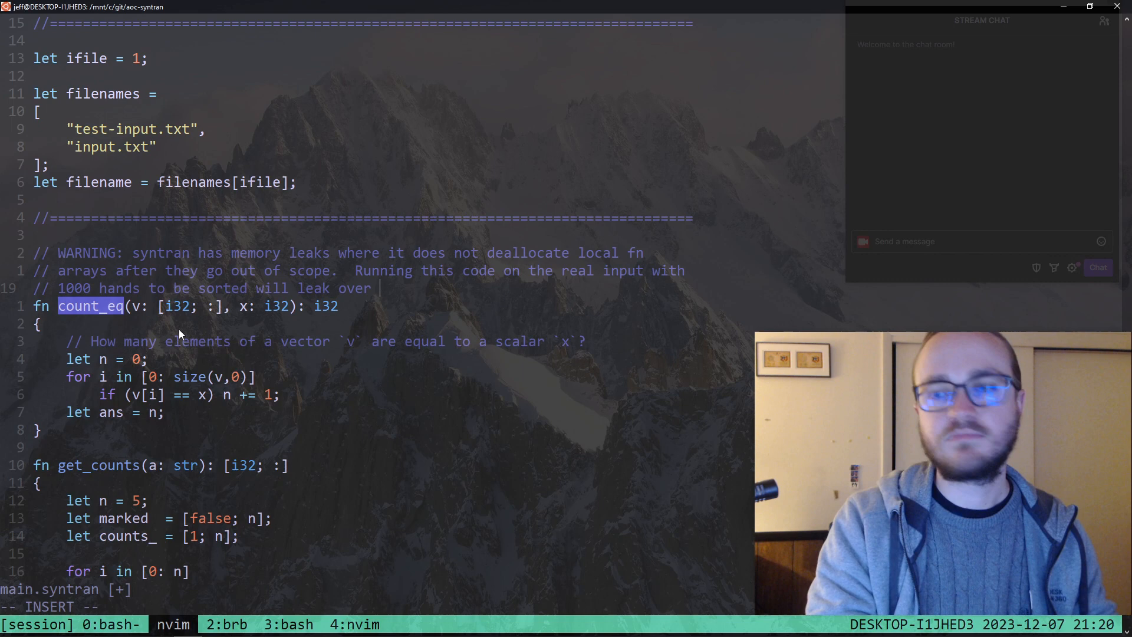
{"action": "type", "text": "16 GB"}
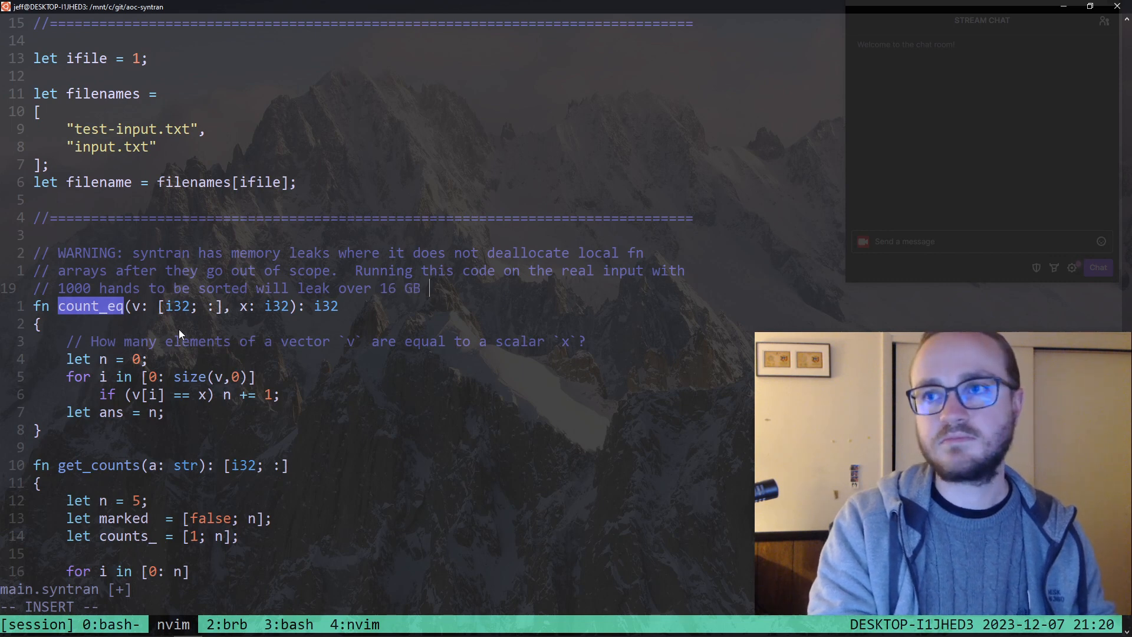
{"action": "type", "text": "memory"}
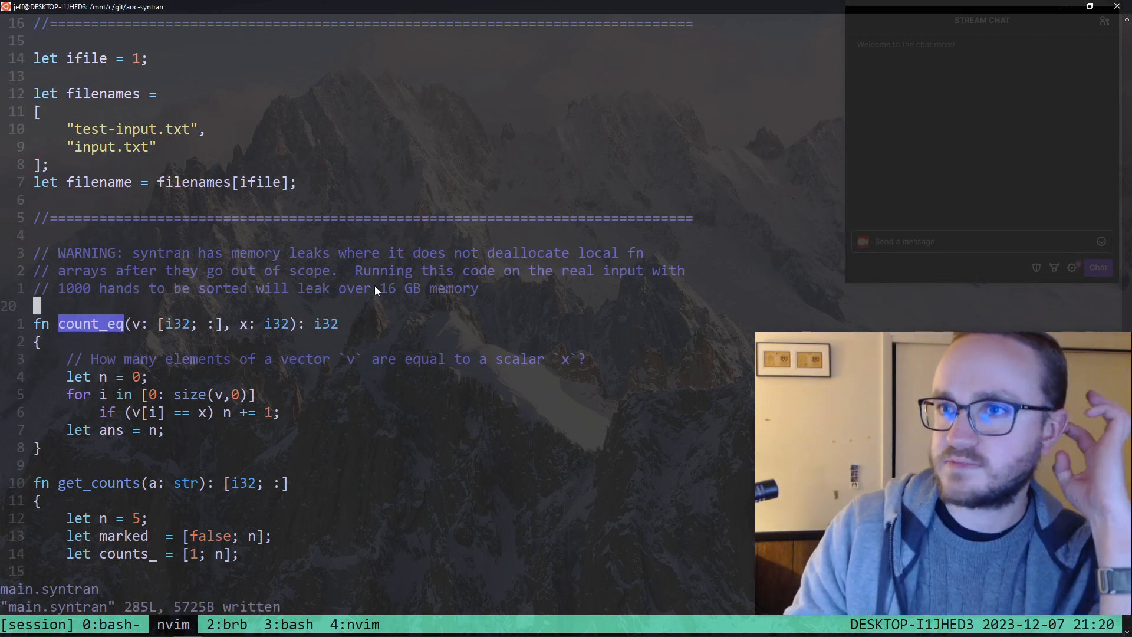
{"action": "key", "text": "v"}
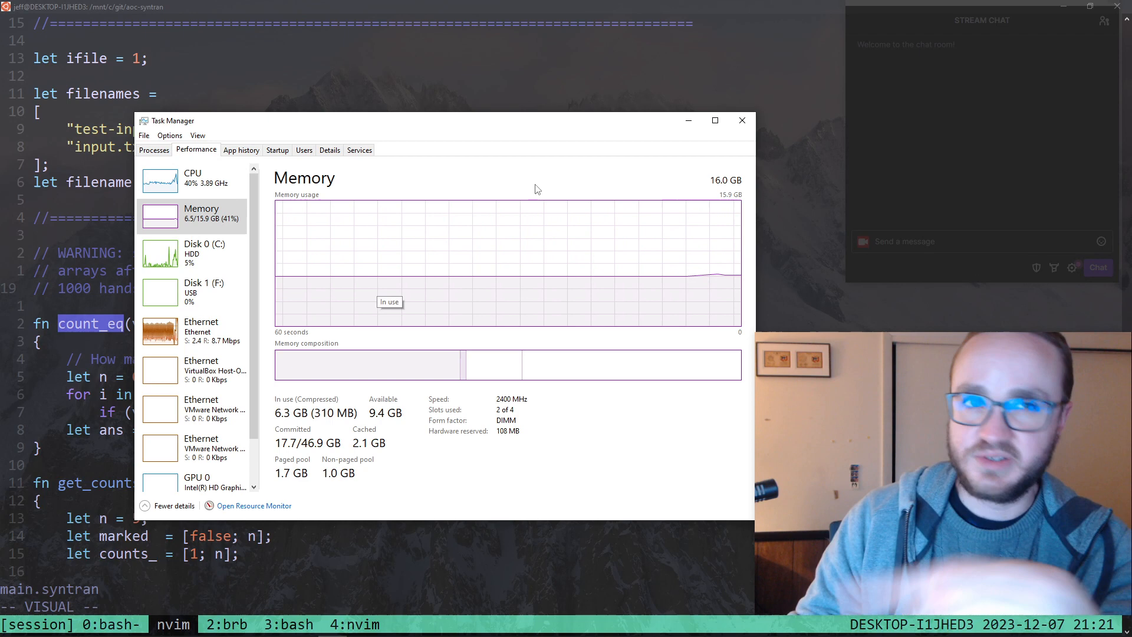
{"action": "mouse_move", "coordinate": [379, 281]}
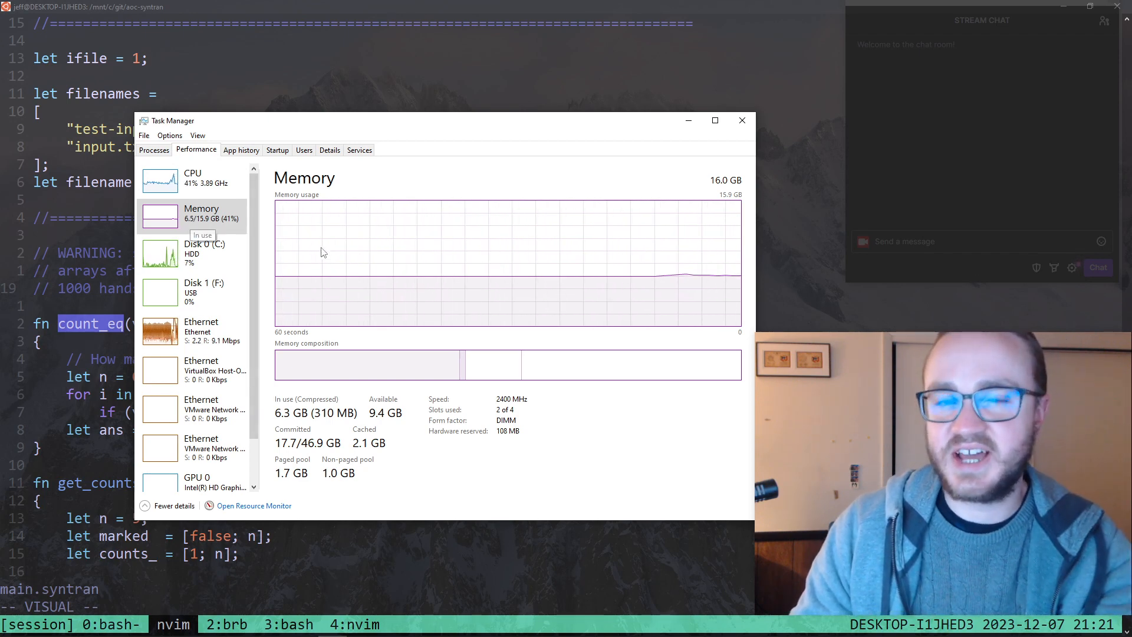
{"action": "mouse_move", "coordinate": [416, 320]}
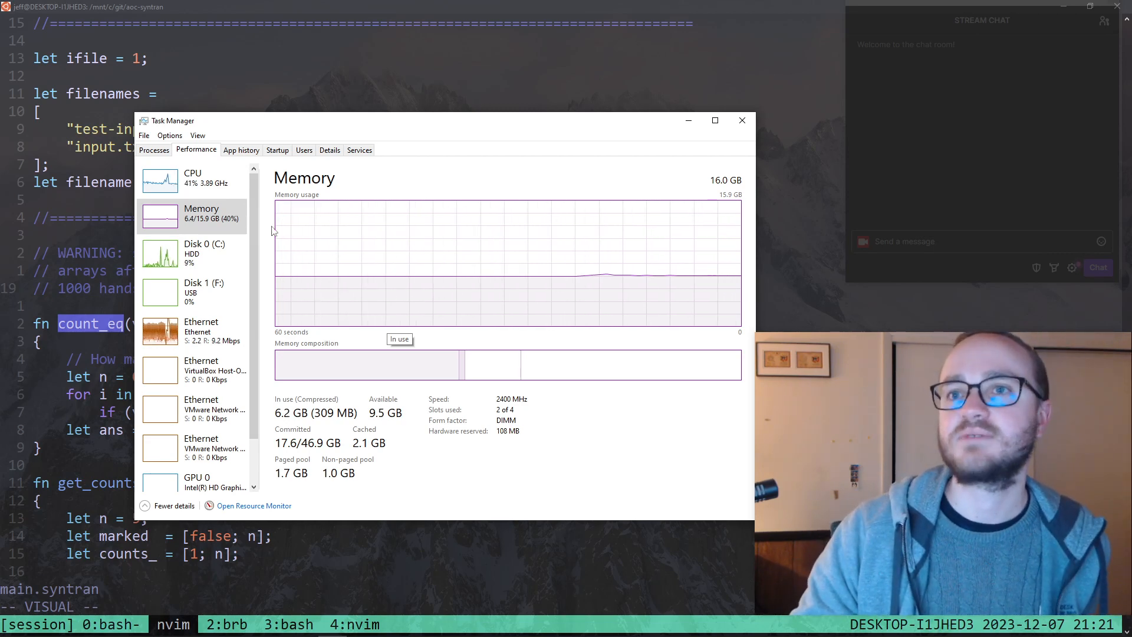
{"action": "mouse_move", "coordinate": [459, 253]}
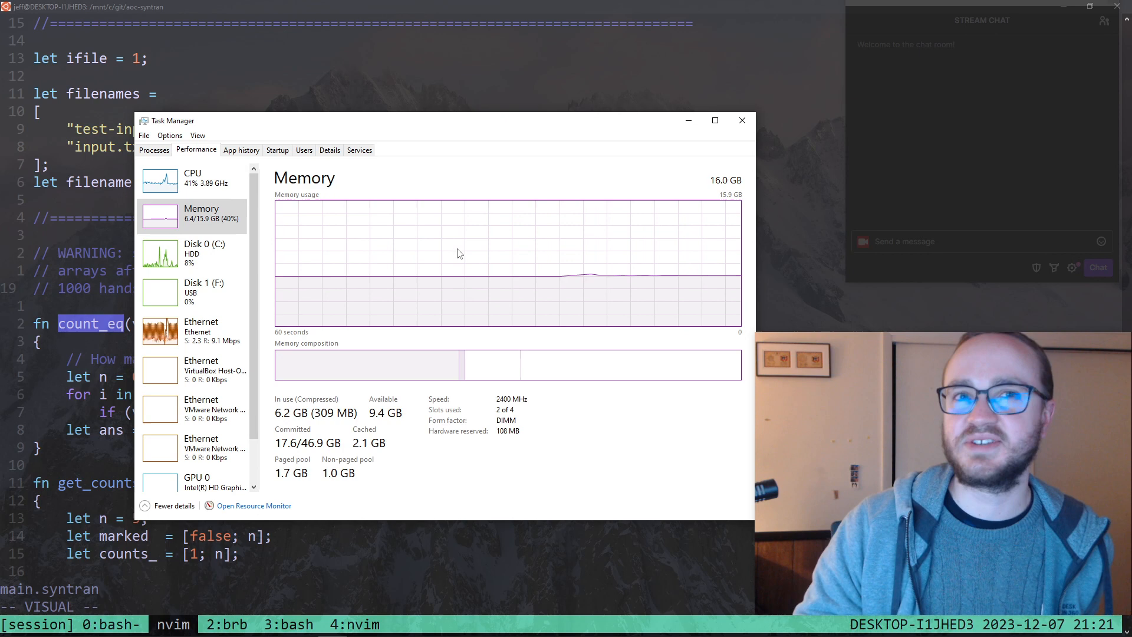
Nudge the Task Manager memory window right, then return to the terminal
{"action": "left_click_drag", "start_coordinate": [173, 120], "coordinate": [262, 110]}
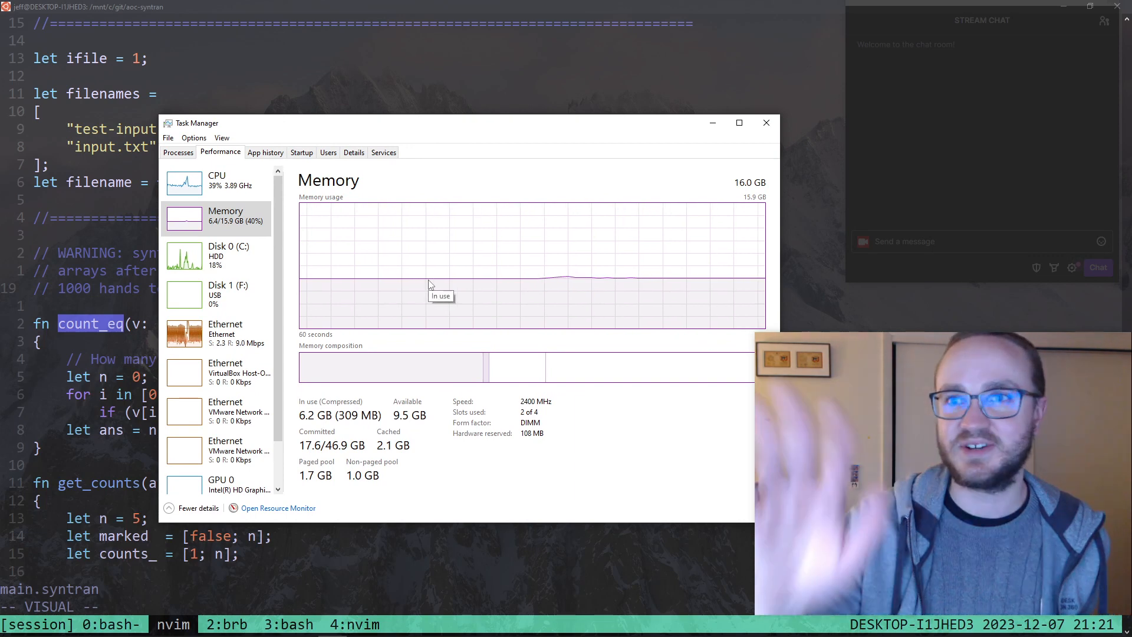
{"action": "mouse_move", "coordinate": [481, 444]}
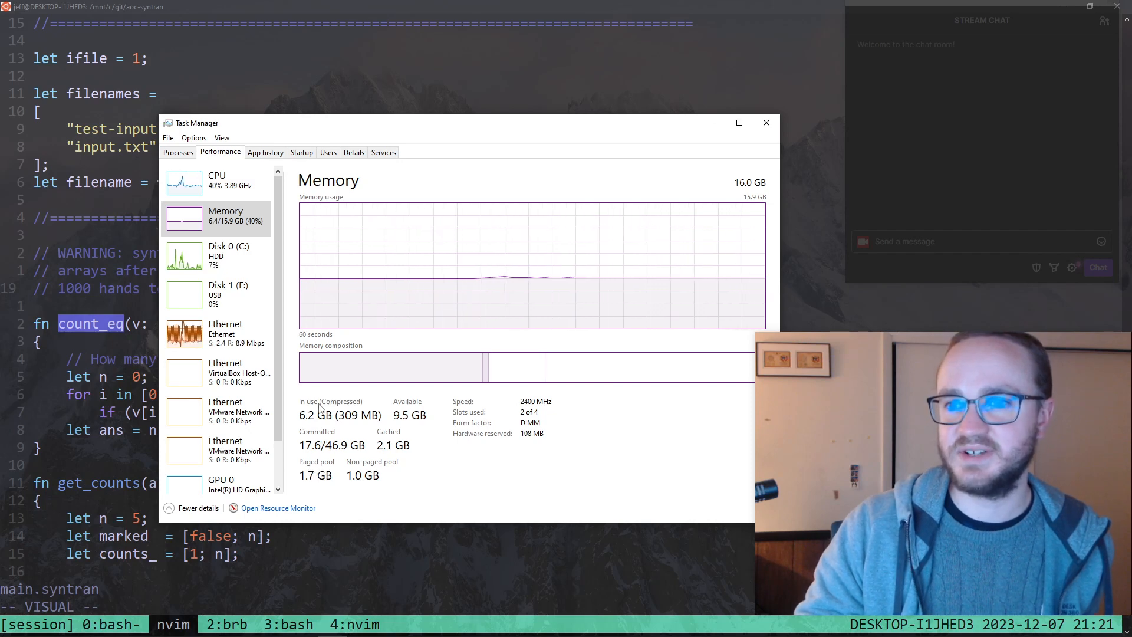
{"action": "mouse_move", "coordinate": [357, 438]}
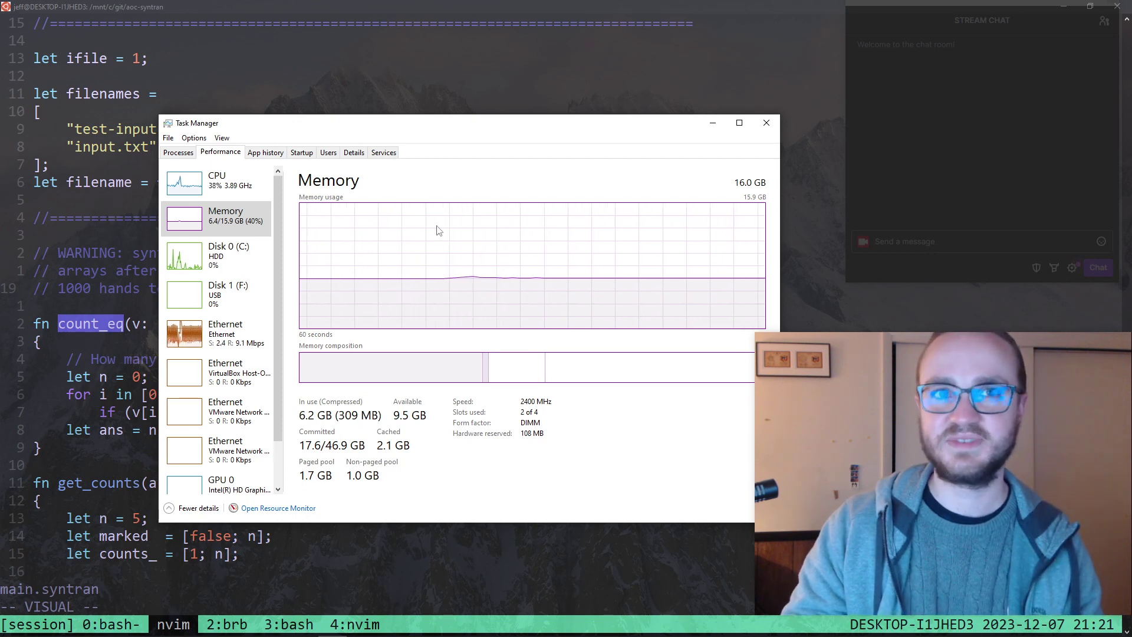
{"action": "mouse_move", "coordinate": [437, 229]}
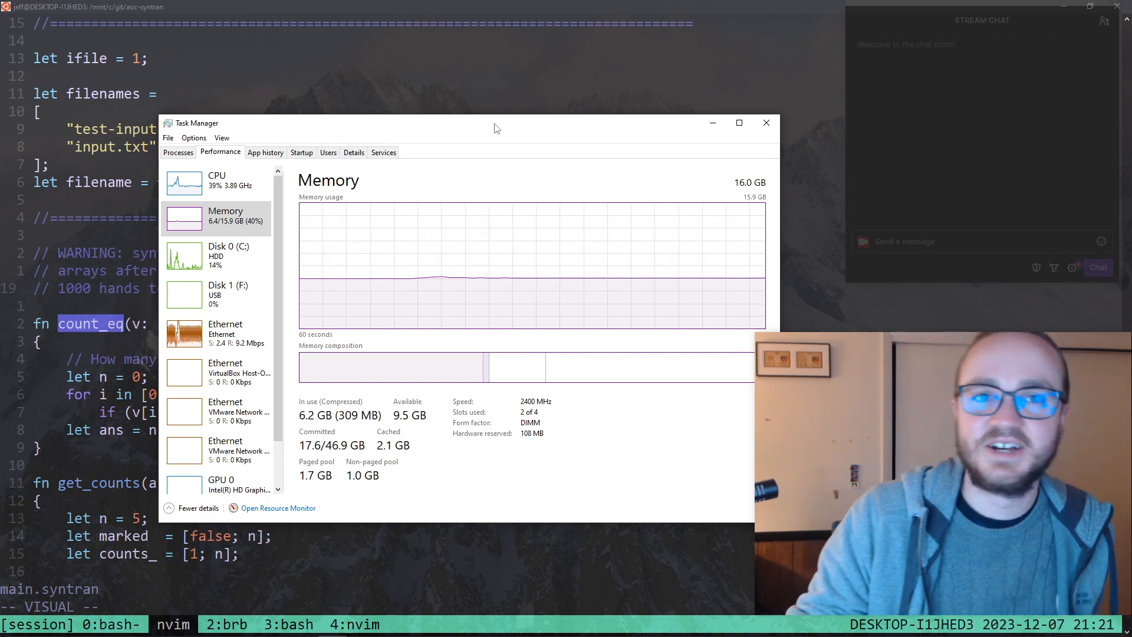
{"action": "left_click", "coordinate": [767, 123]}
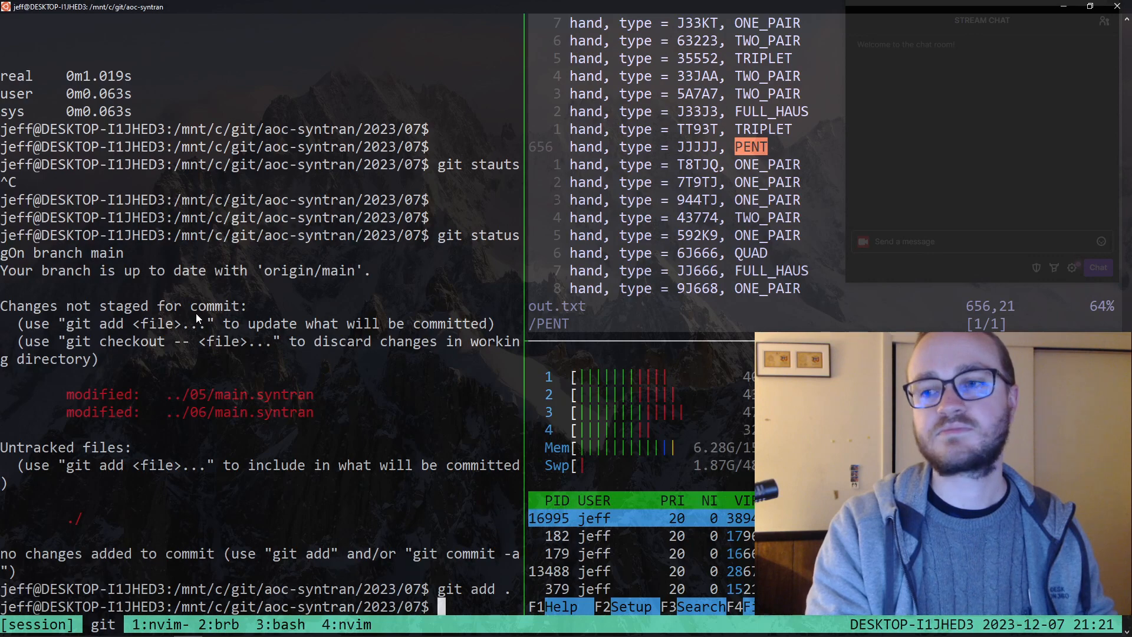
Delete out.txt and show the git diff of the deletion
{"action": "type", "text": "rm out.txt"}
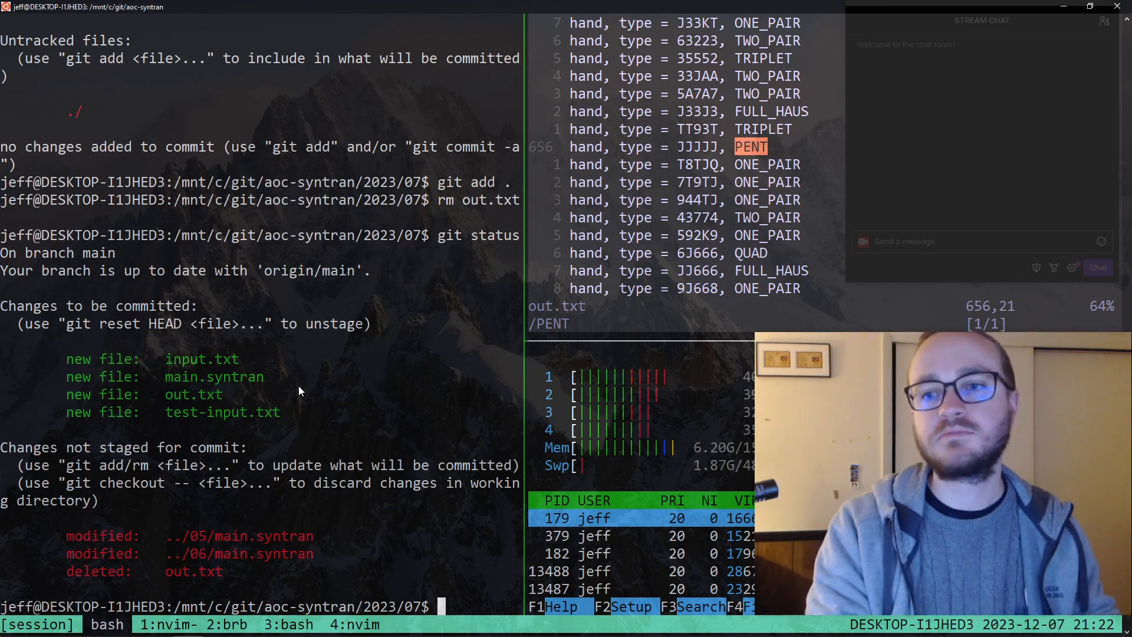
{"action": "type", "text": "git diff"}
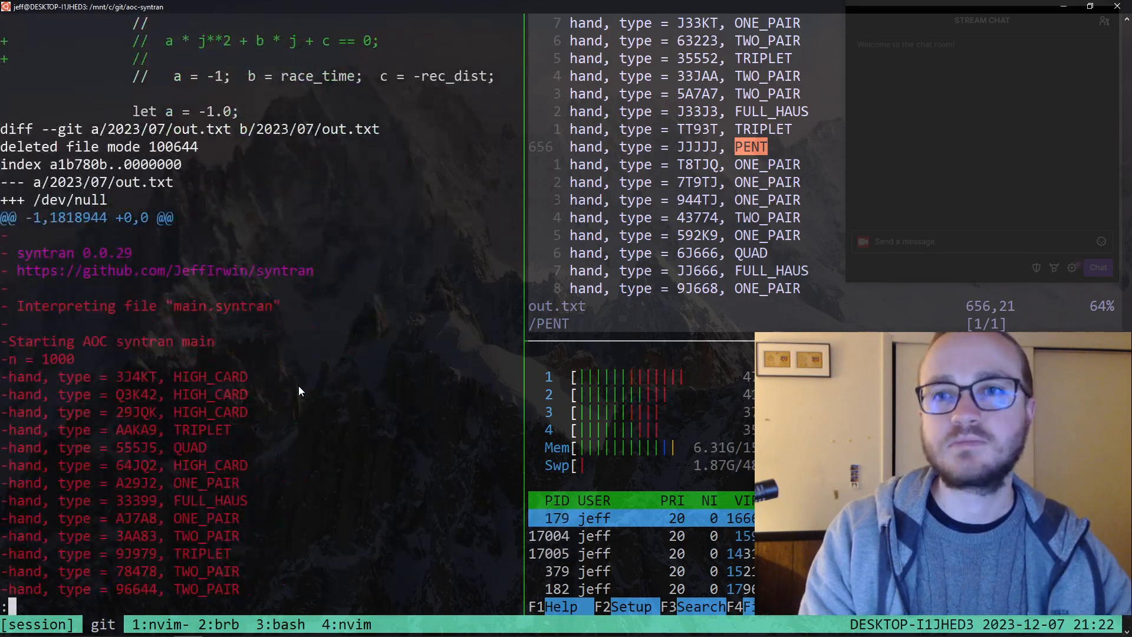
Scroll to the end of the git diff and exit the pager
{"action": "scroll", "scroll_direction": "down", "scroll_amount": 3}
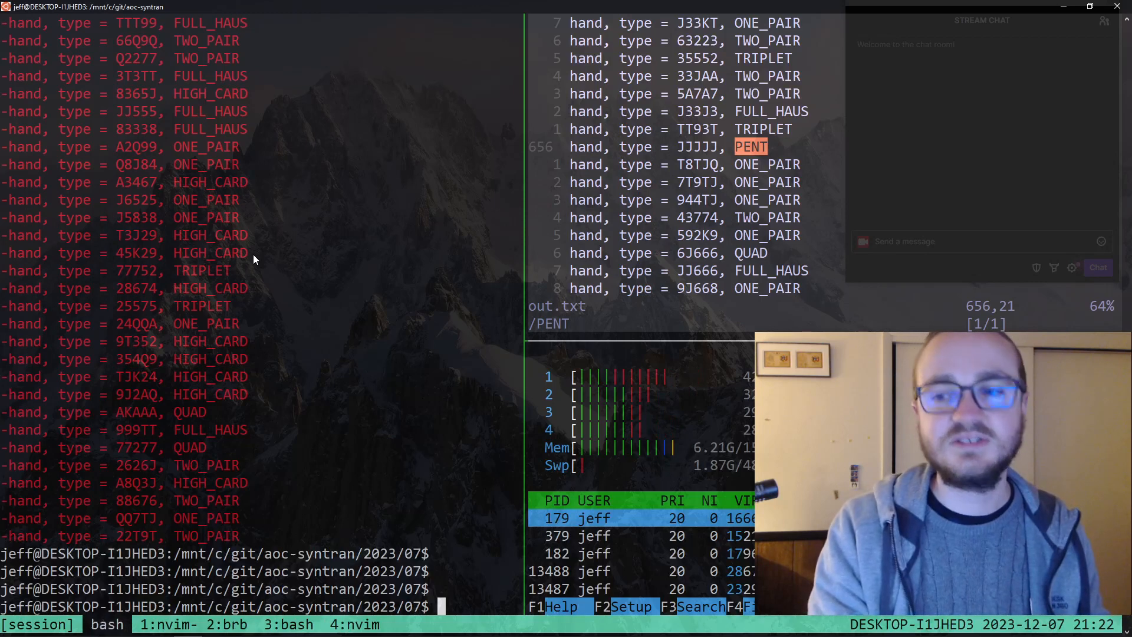
Commit the Day 7 files as "add 2023 day 7 part 1" and push
{"action": "type", "text": "git commit -am \"ad"}
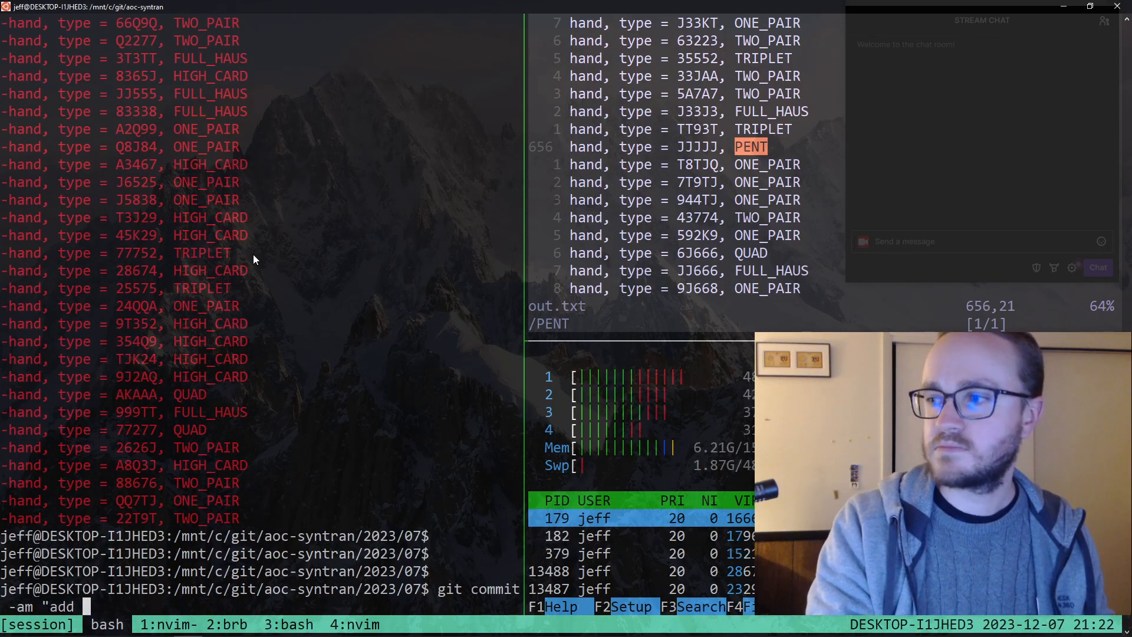
{"action": "type", "text": "day"}
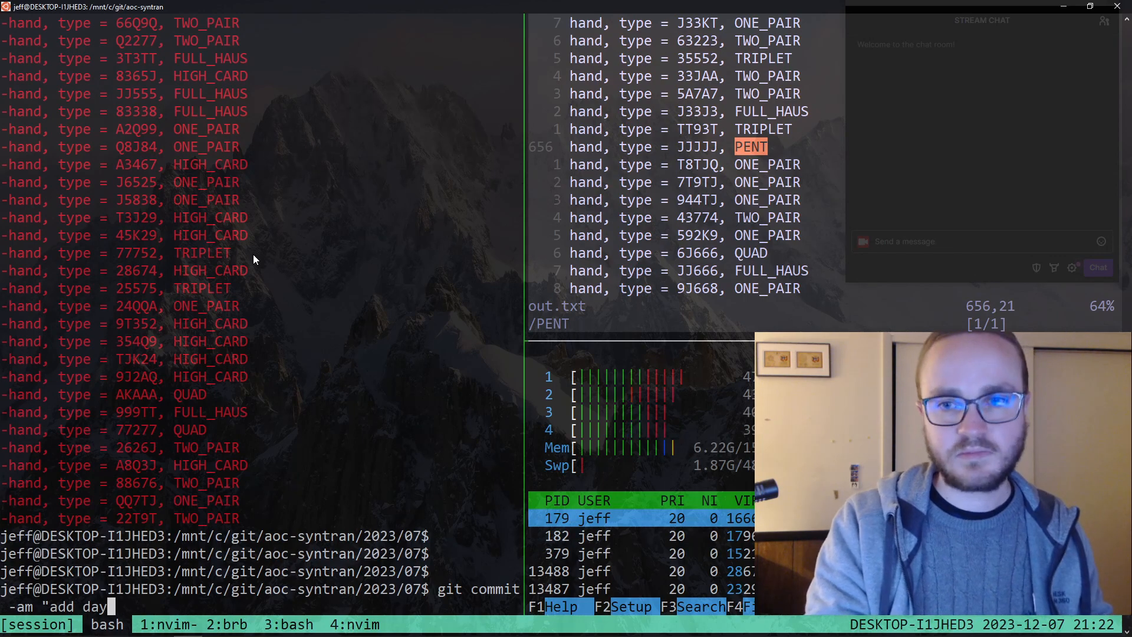
{"action": "type", "text": "2023"}
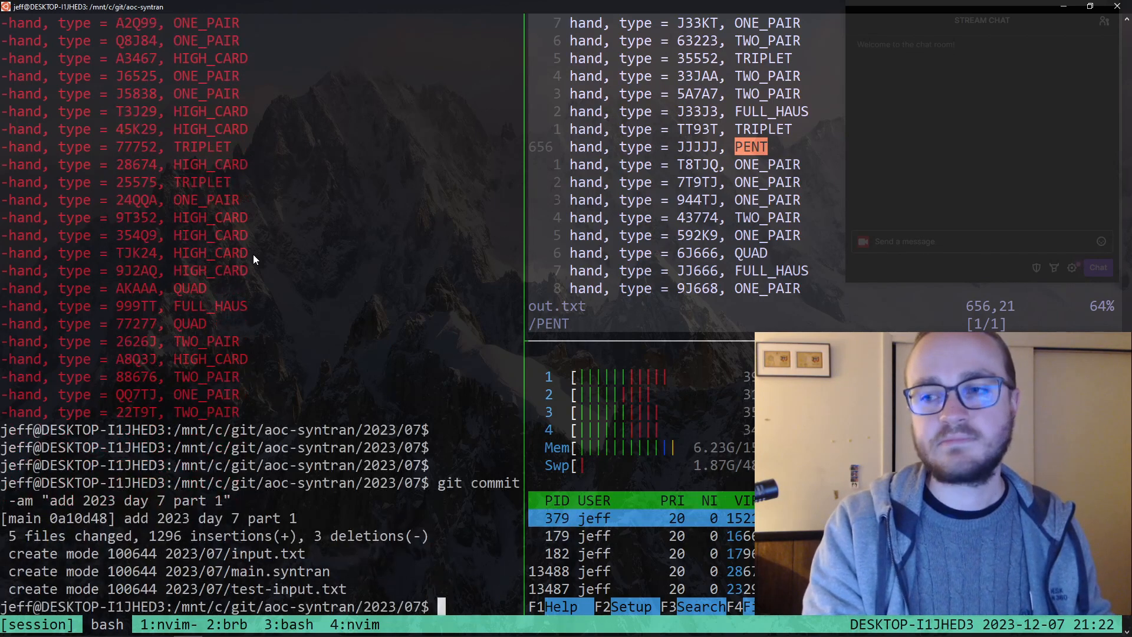
{"action": "type", "text": "git push"}
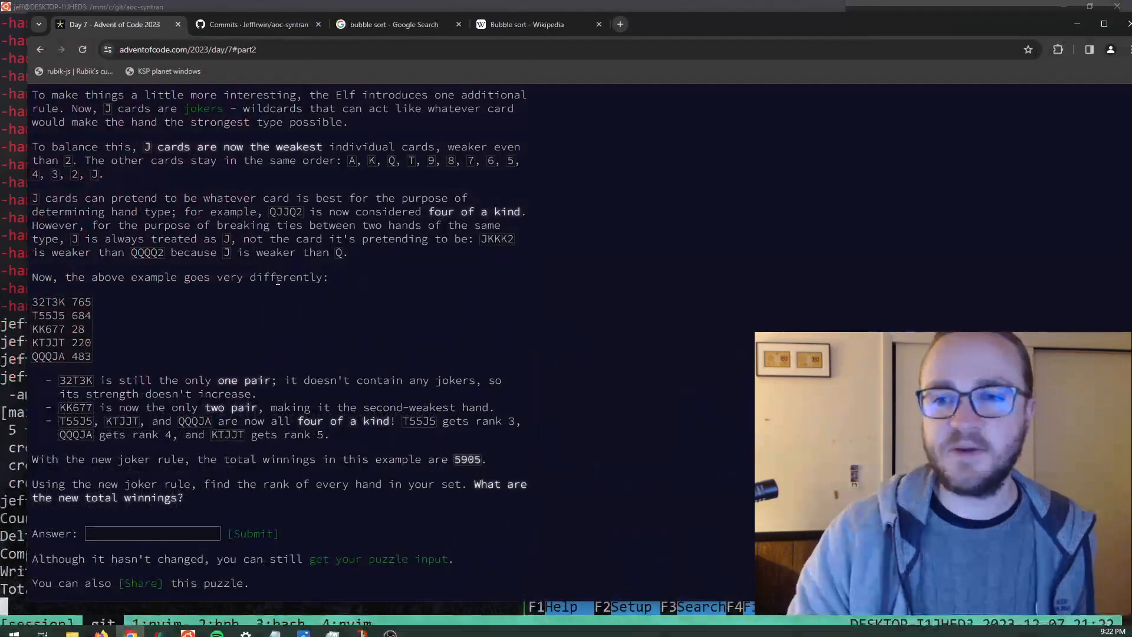
Open the "add 2023 day 7 part 1" commit diff from aoc-syntran's commit history
{"action": "left_click", "coordinate": [257, 24]}
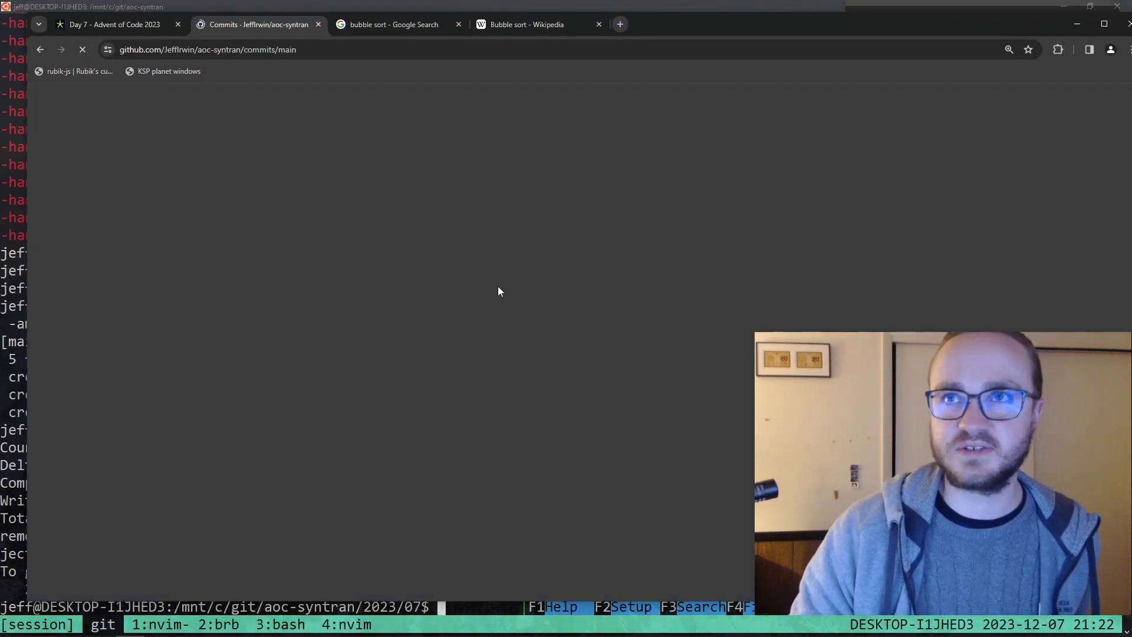
{"action": "mouse_move", "coordinate": [257, 5]}
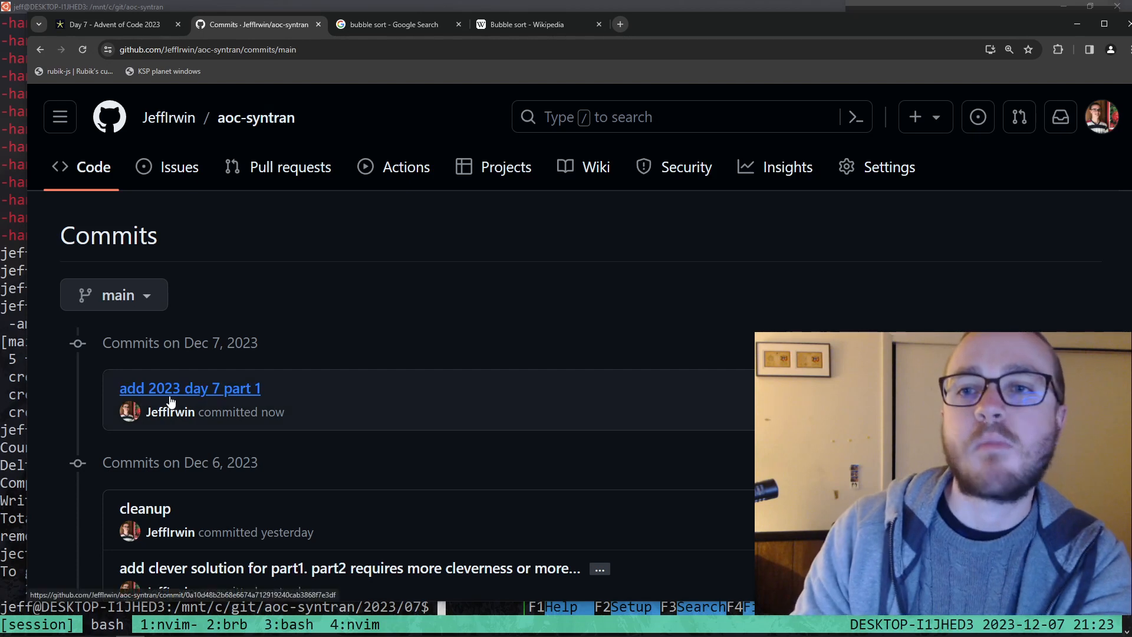
{"action": "left_click", "coordinate": [190, 388]}
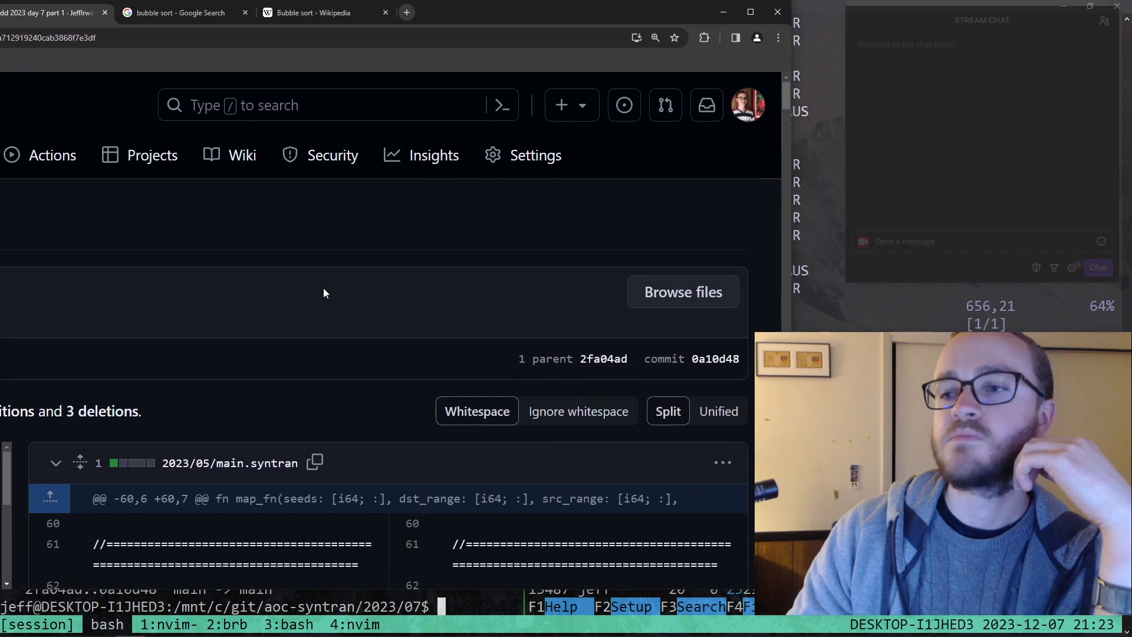
{"action": "scroll", "scroll_direction": "down", "scroll_amount": 3}
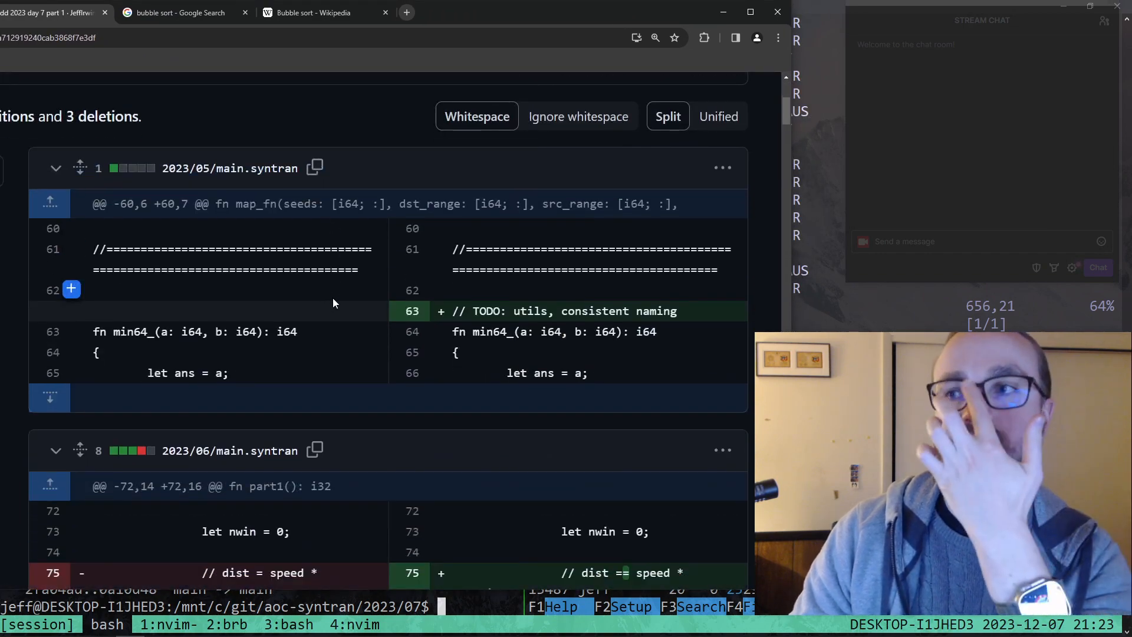
{"action": "scroll", "scroll_direction": "down", "scroll_amount": 3}
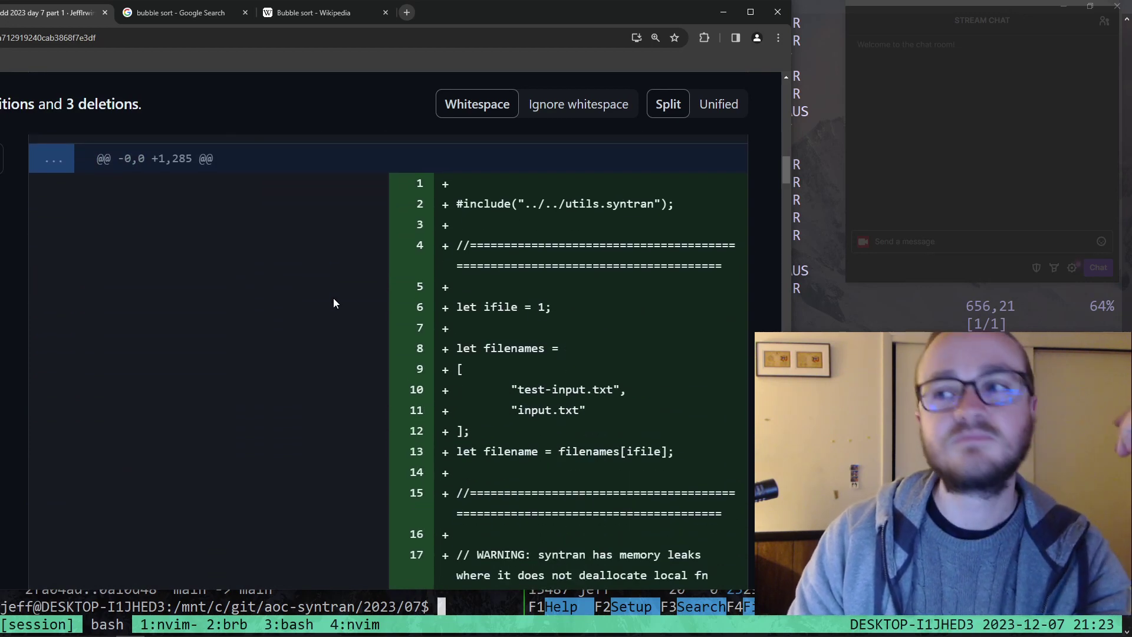
{"action": "scroll", "scroll_direction": "down", "scroll_amount": 3}
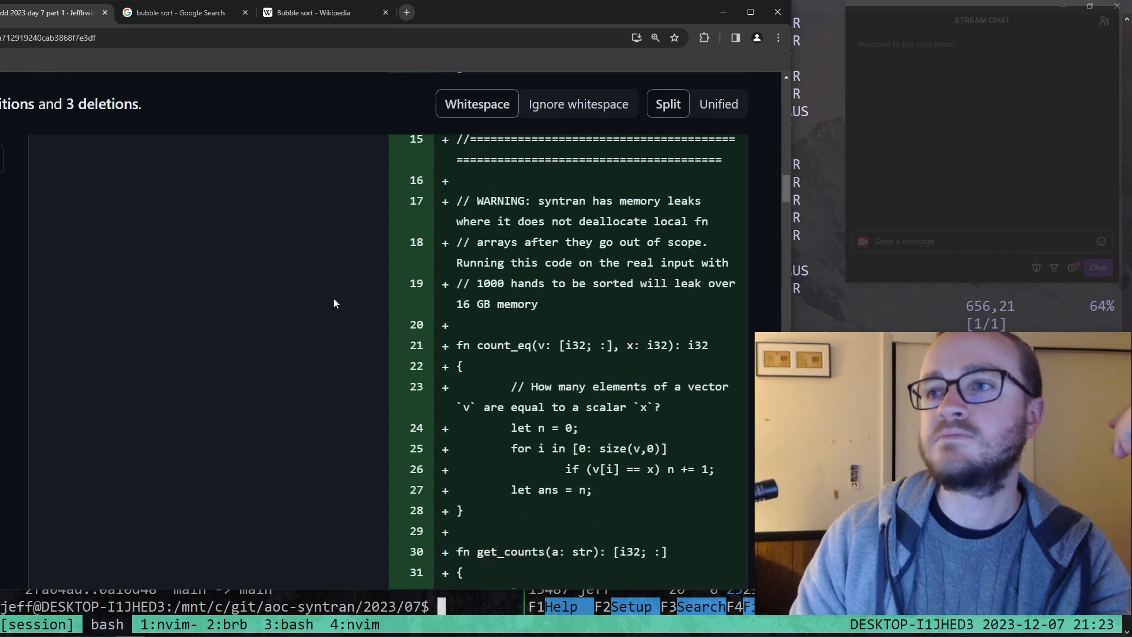
{"action": "scroll", "scroll_direction": "down", "scroll_amount": 3}
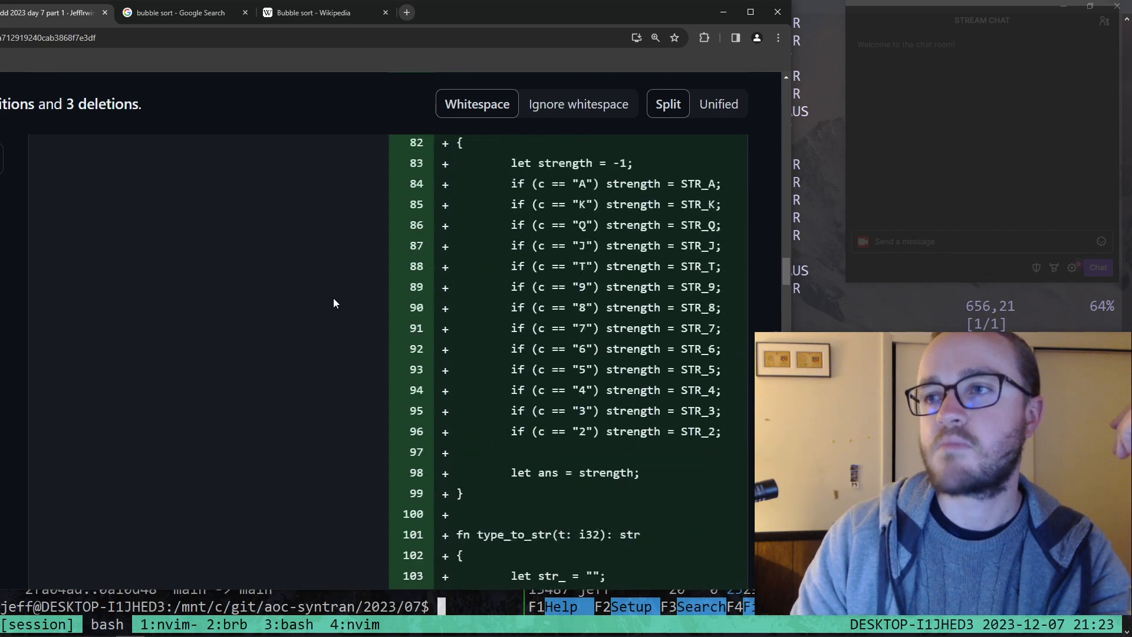
{"action": "scroll", "scroll_direction": "down", "scroll_amount": 3}
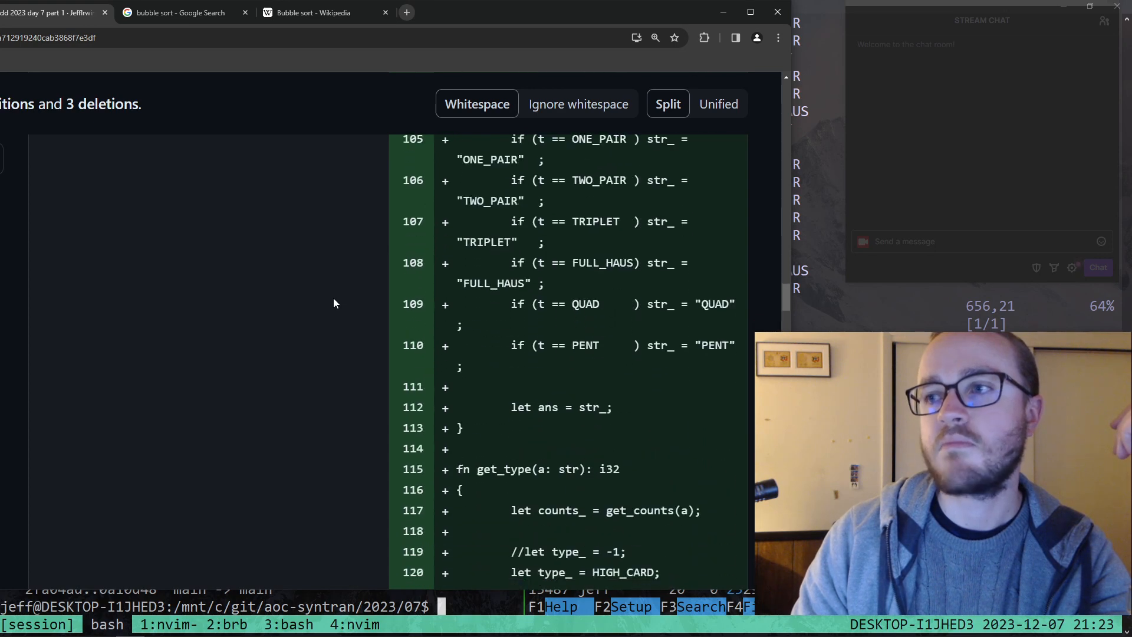
{"action": "scroll", "scroll_direction": "down", "scroll_amount": 3}
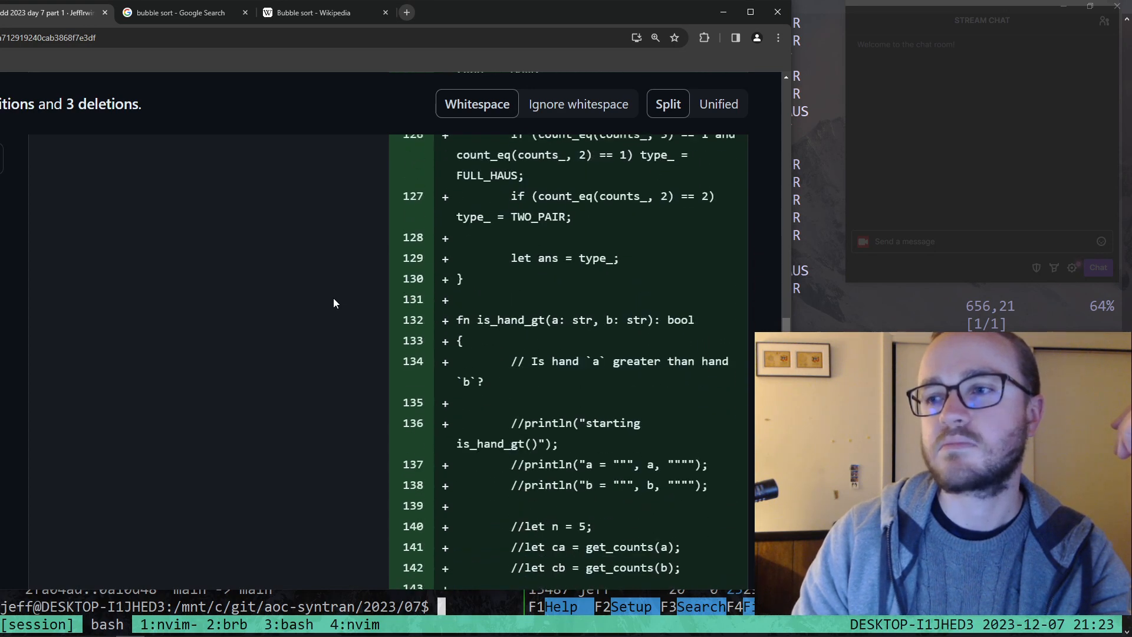
{"action": "scroll", "scroll_direction": "down", "scroll_amount": 3}
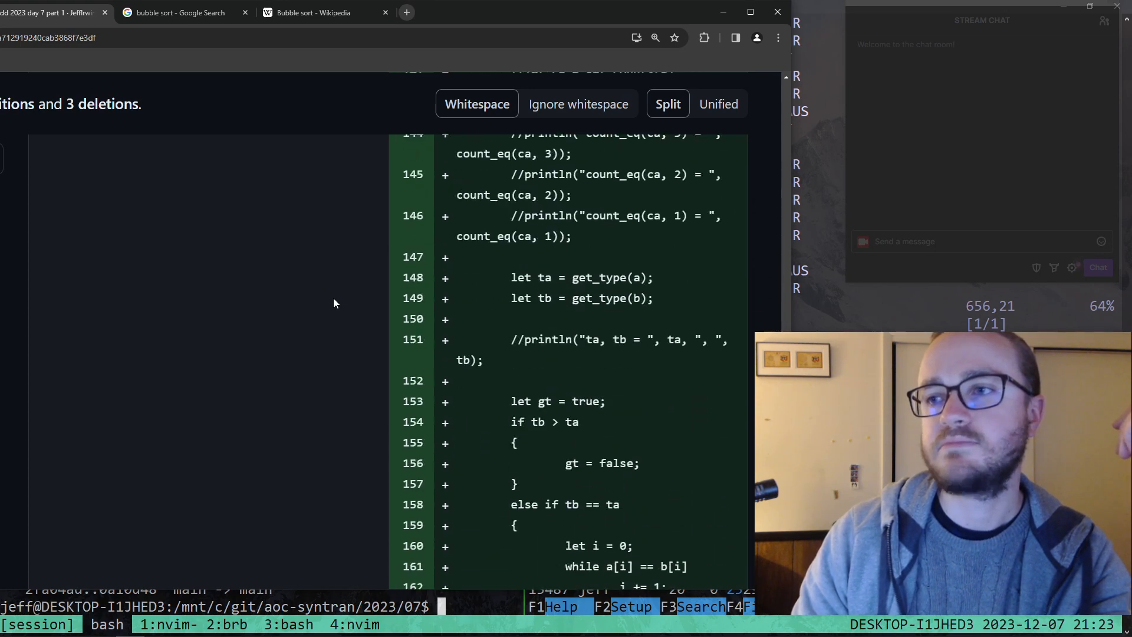
{"action": "scroll", "scroll_direction": "down", "scroll_amount": 3}
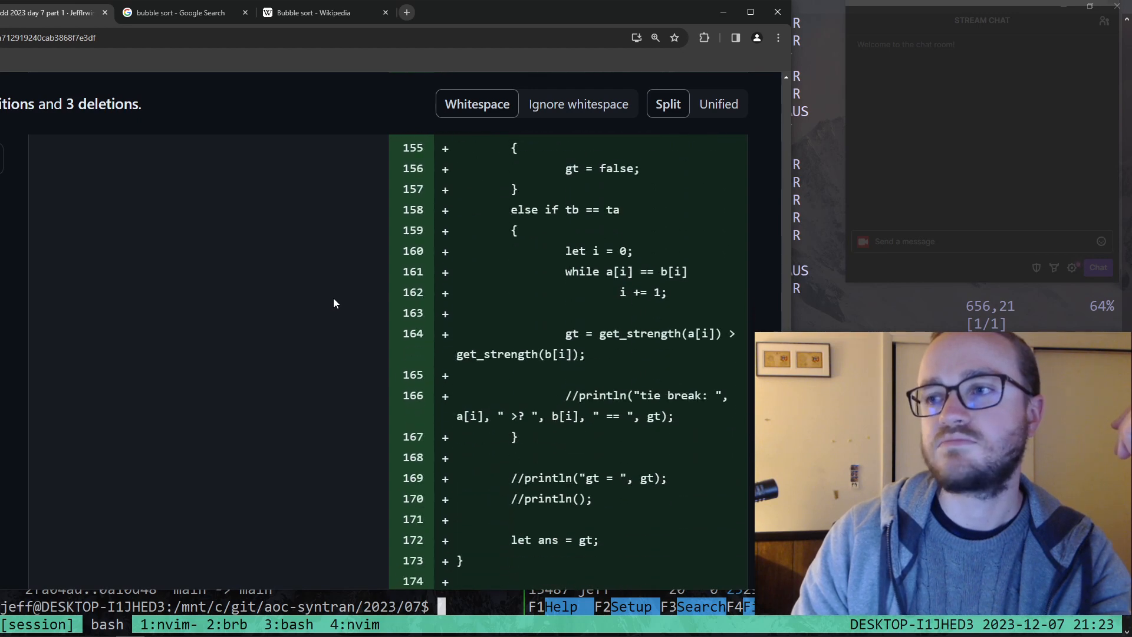
{"action": "scroll", "scroll_direction": "down", "scroll_amount": 3}
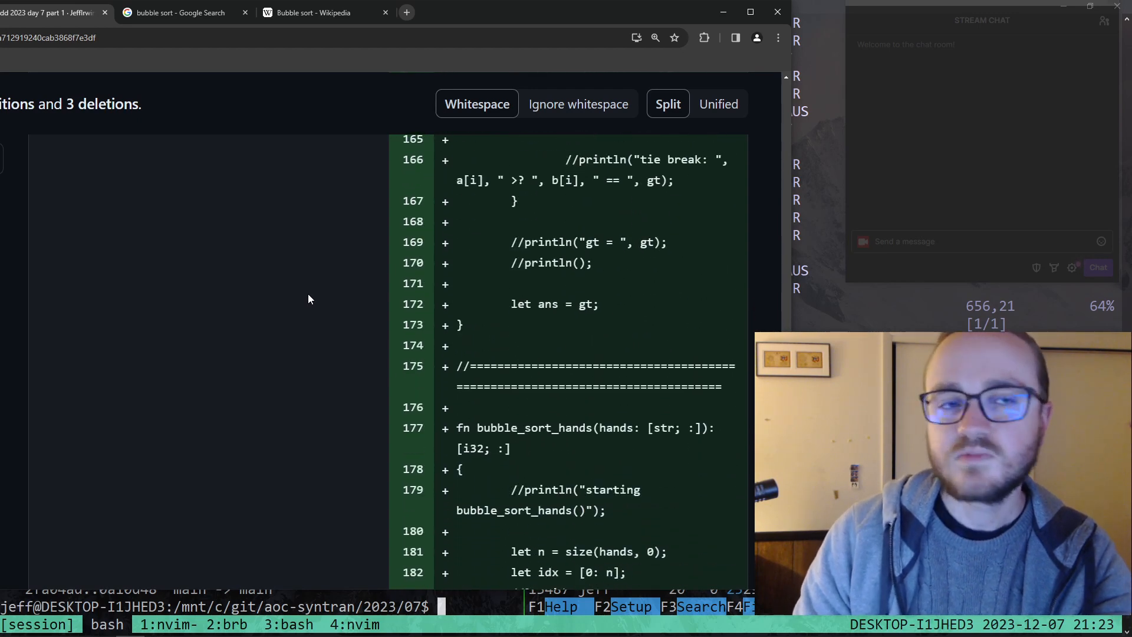
{"action": "scroll", "scroll_direction": "down", "scroll_amount": 3}
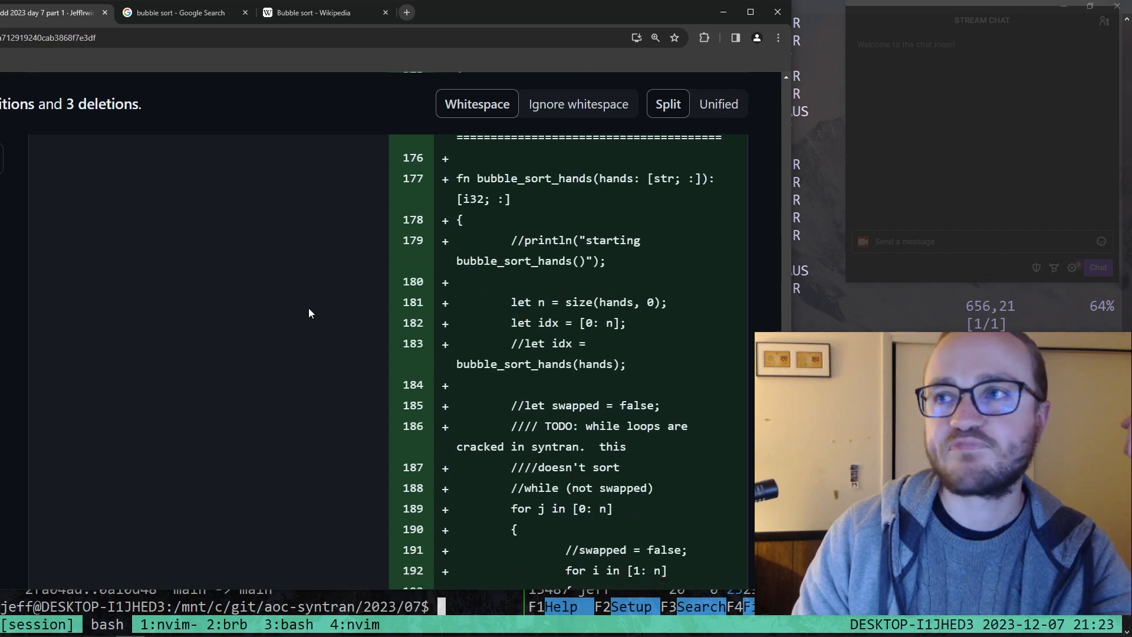
{"action": "scroll", "scroll_direction": "down", "scroll_amount": 3}
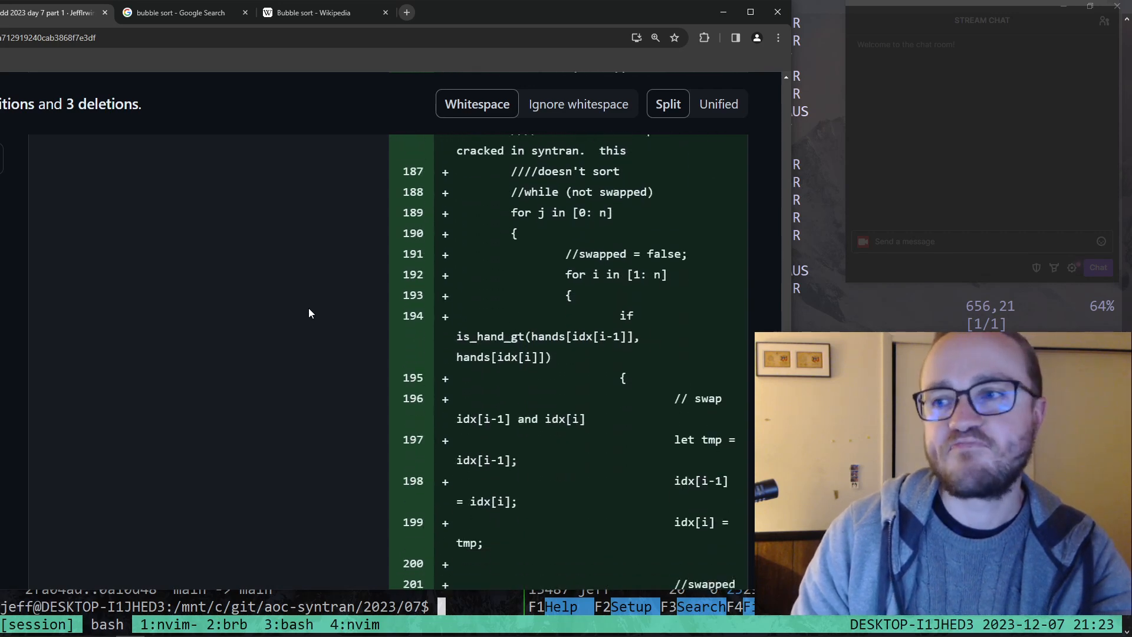
{"action": "scroll", "scroll_direction": "down", "scroll_amount": 3}
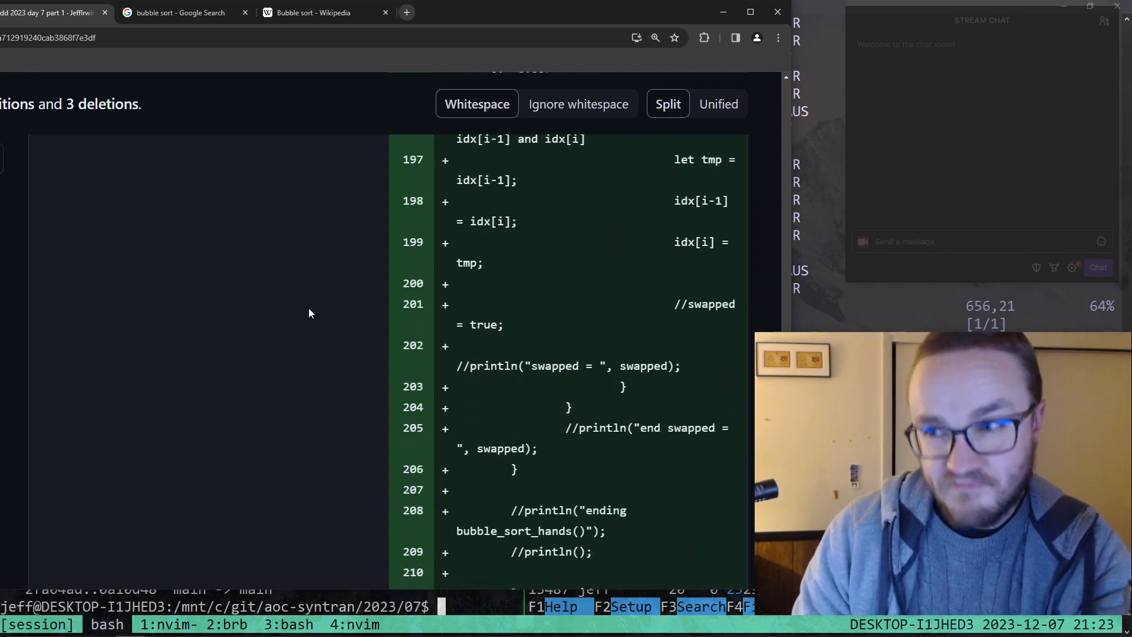
{"action": "scroll", "scroll_direction": "down", "scroll_amount": 3}
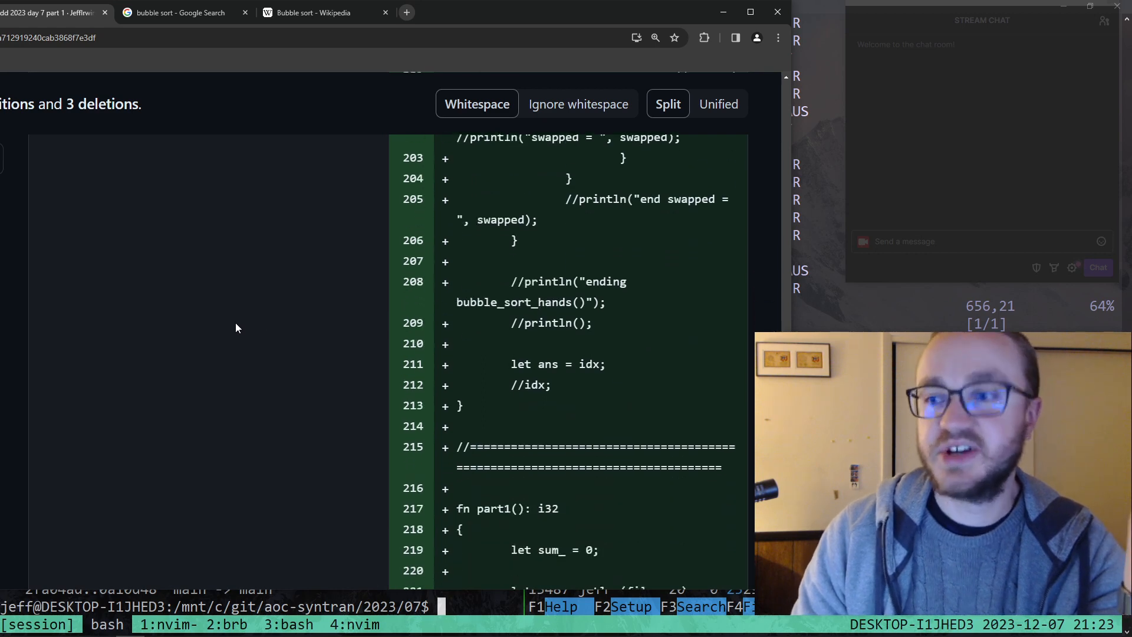
{"action": "scroll", "scroll_direction": "down", "scroll_amount": 3}
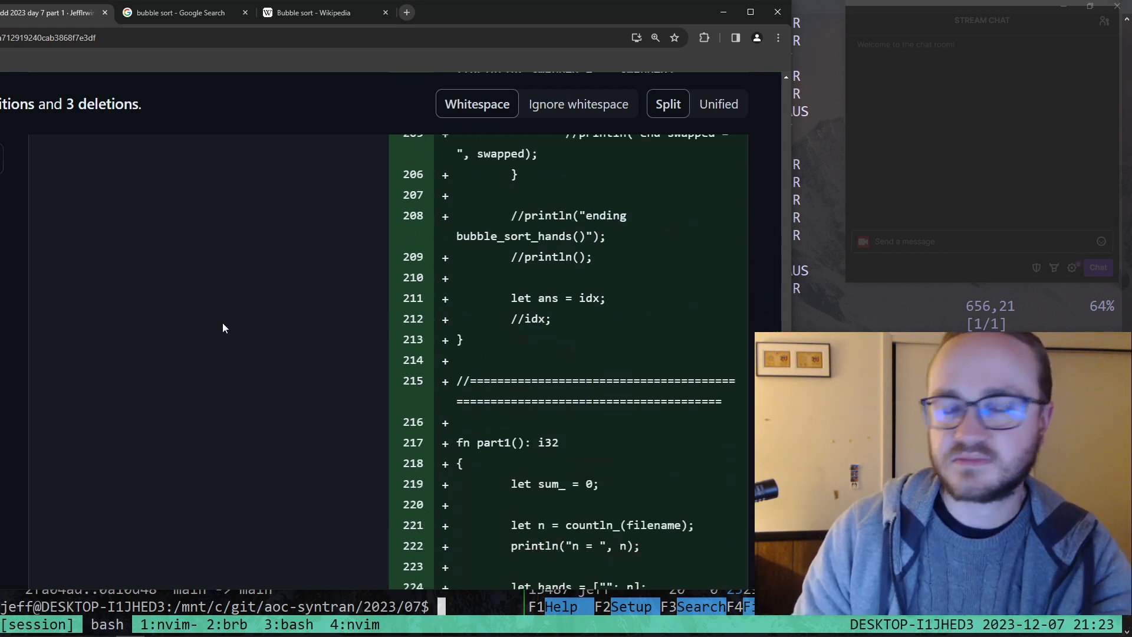
{"action": "scroll", "scroll_direction": "up", "scroll_amount": 3}
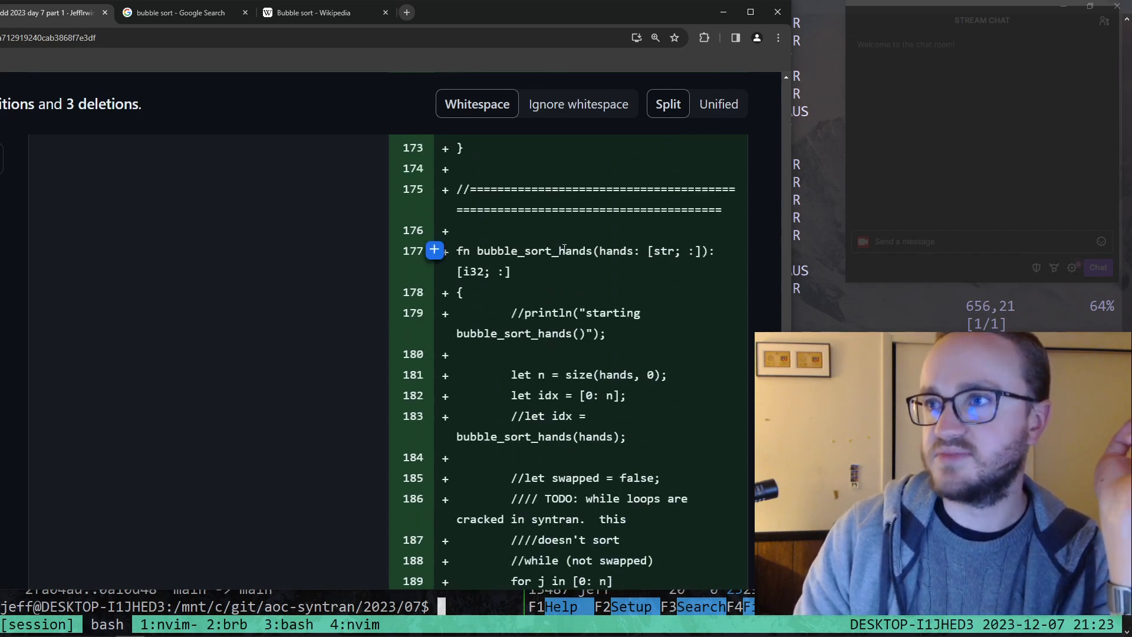
{"action": "left_click_drag", "start_coordinate": [456, 251], "coordinate": [511, 271]}
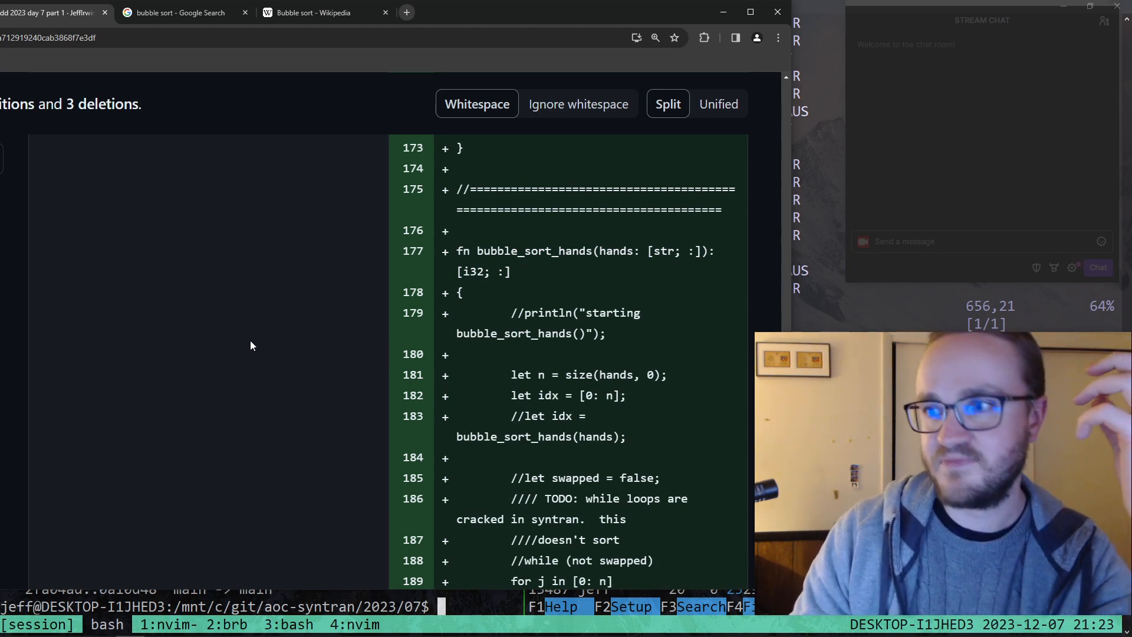
{"action": "scroll", "scroll_direction": "down", "scroll_amount": 3}
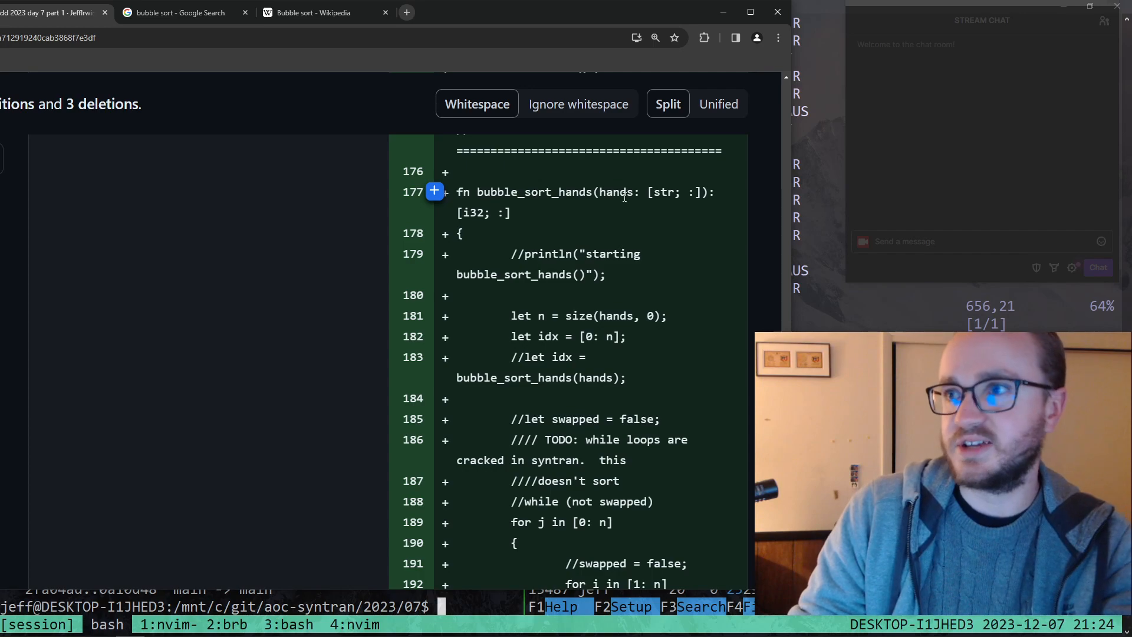
{"action": "double_click", "coordinate": [614, 193]}
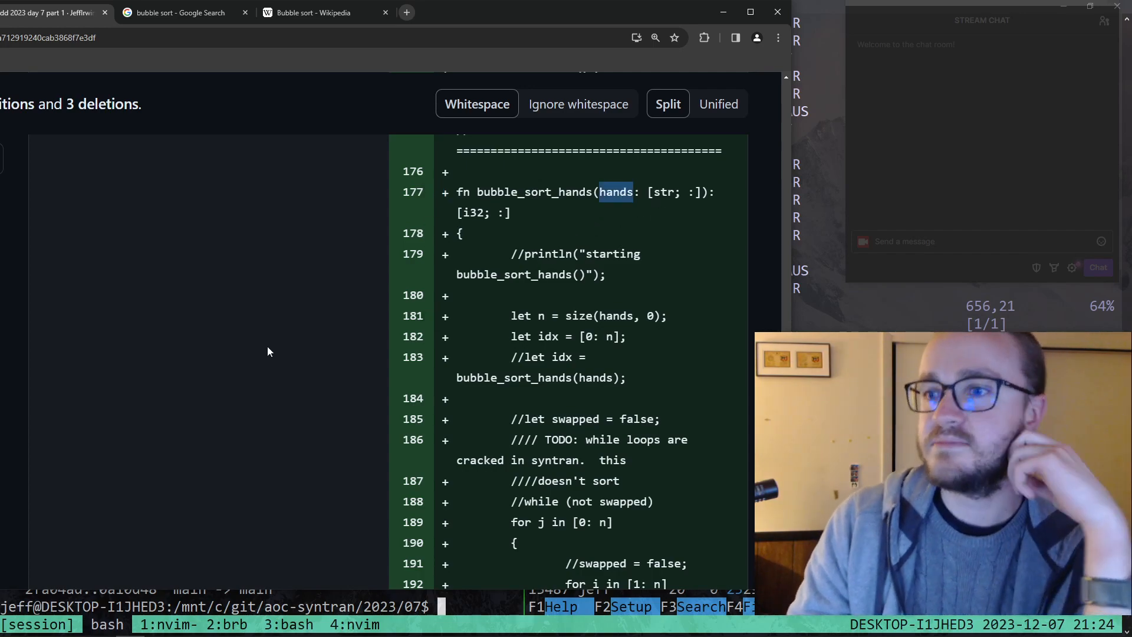
{"action": "scroll", "scroll_direction": "down", "scroll_amount": 3}
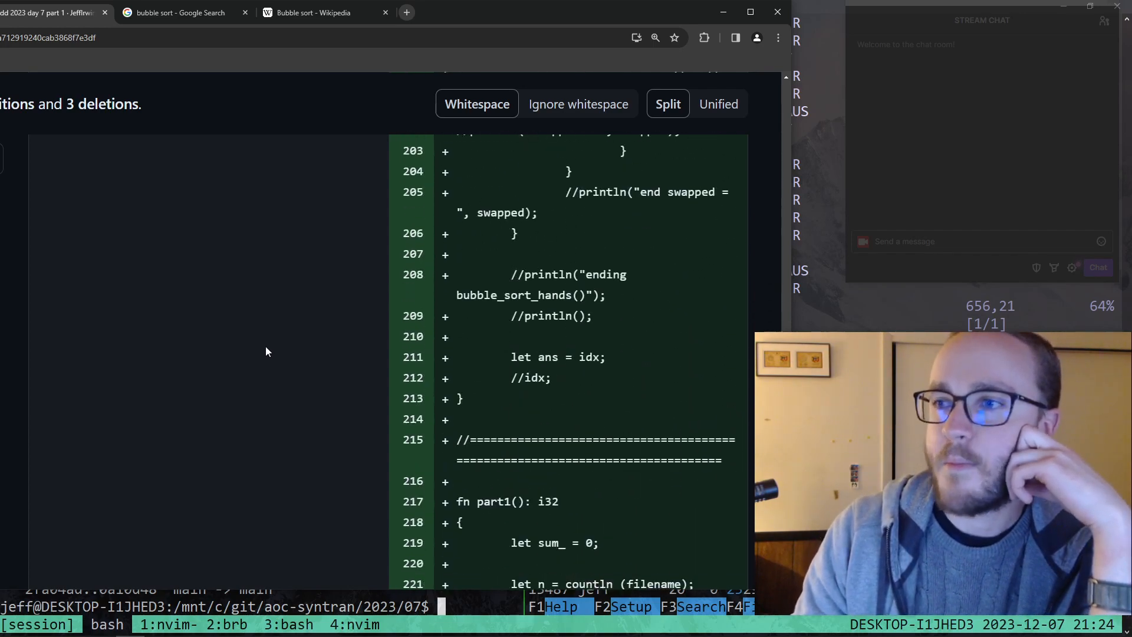
{"action": "scroll", "scroll_direction": "down", "scroll_amount": 3}
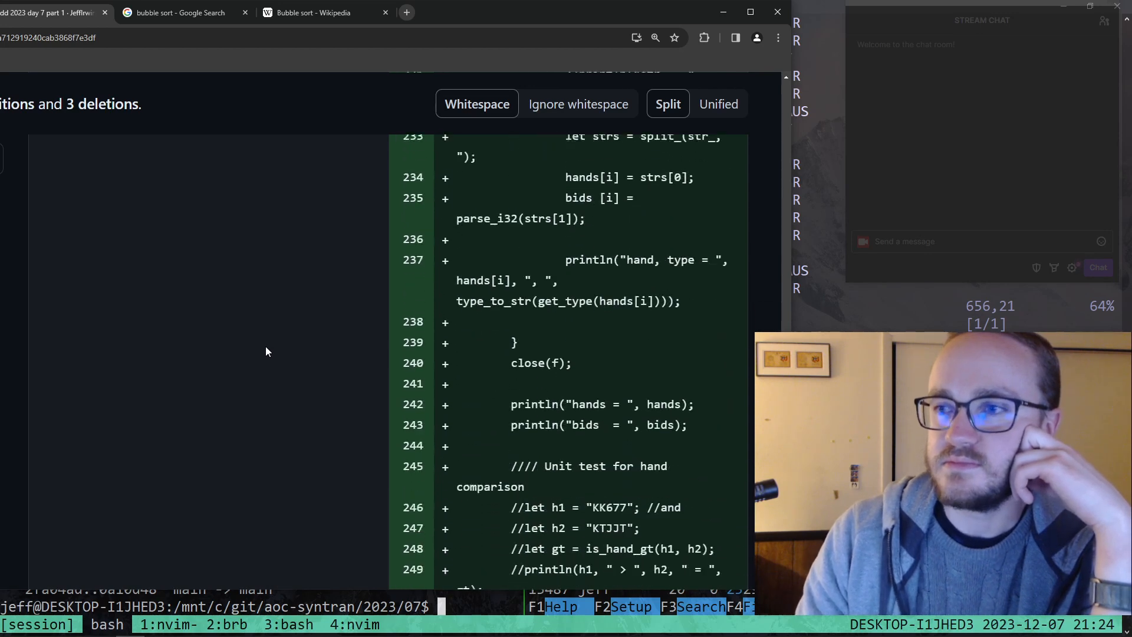
{"action": "scroll", "scroll_direction": "down", "scroll_amount": 3}
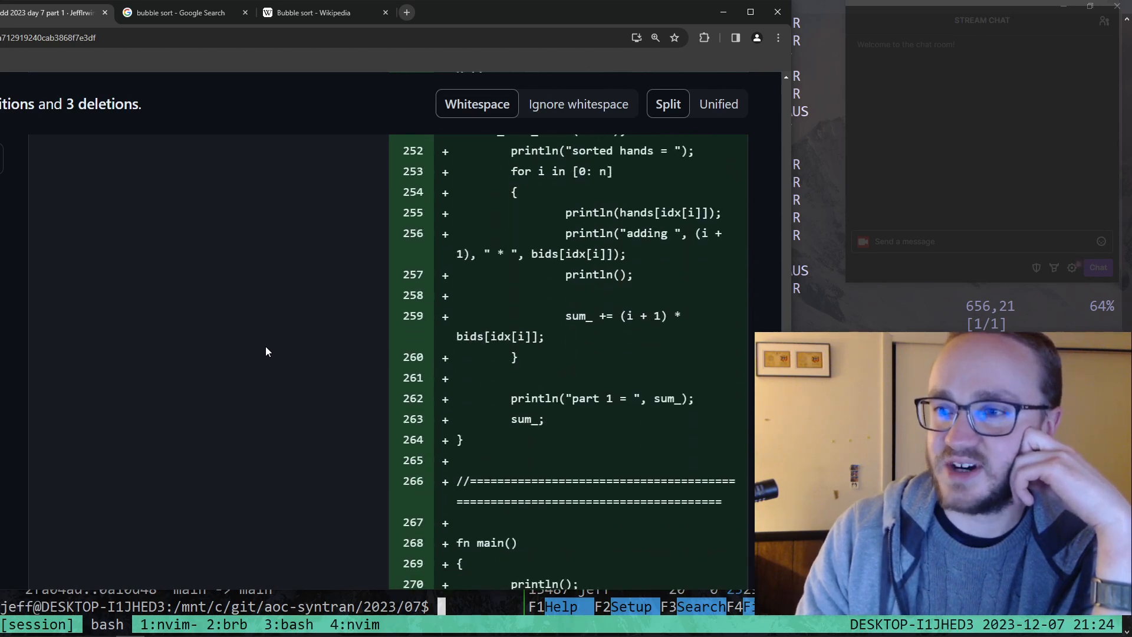
{"action": "scroll", "scroll_direction": "down", "scroll_amount": 3}
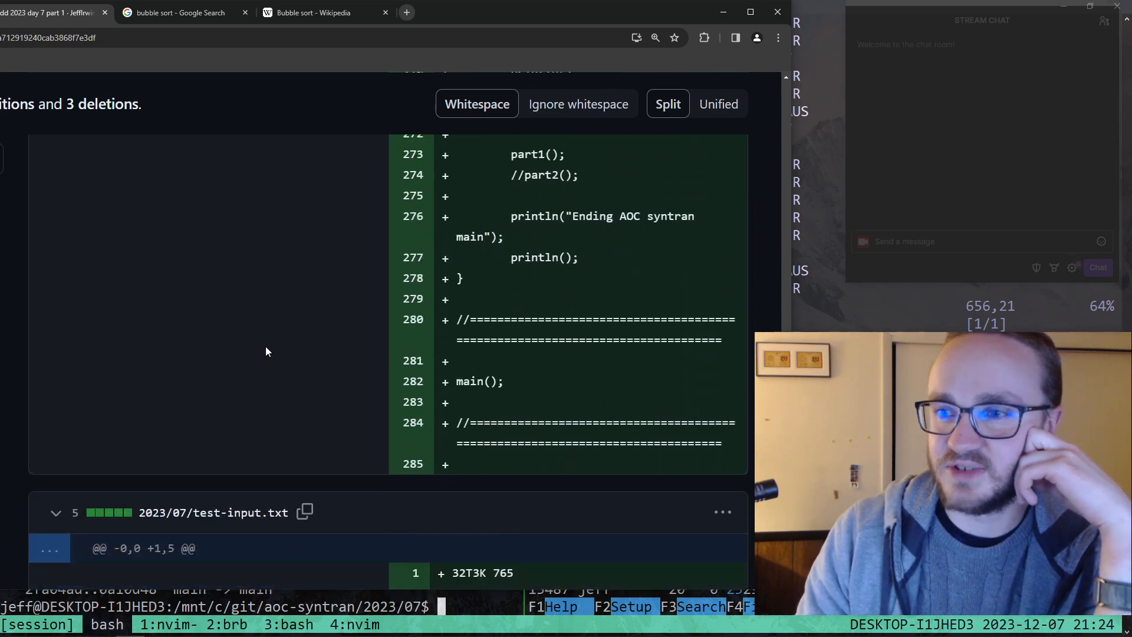
{"action": "scroll", "scroll_direction": "down", "scroll_amount": 3}
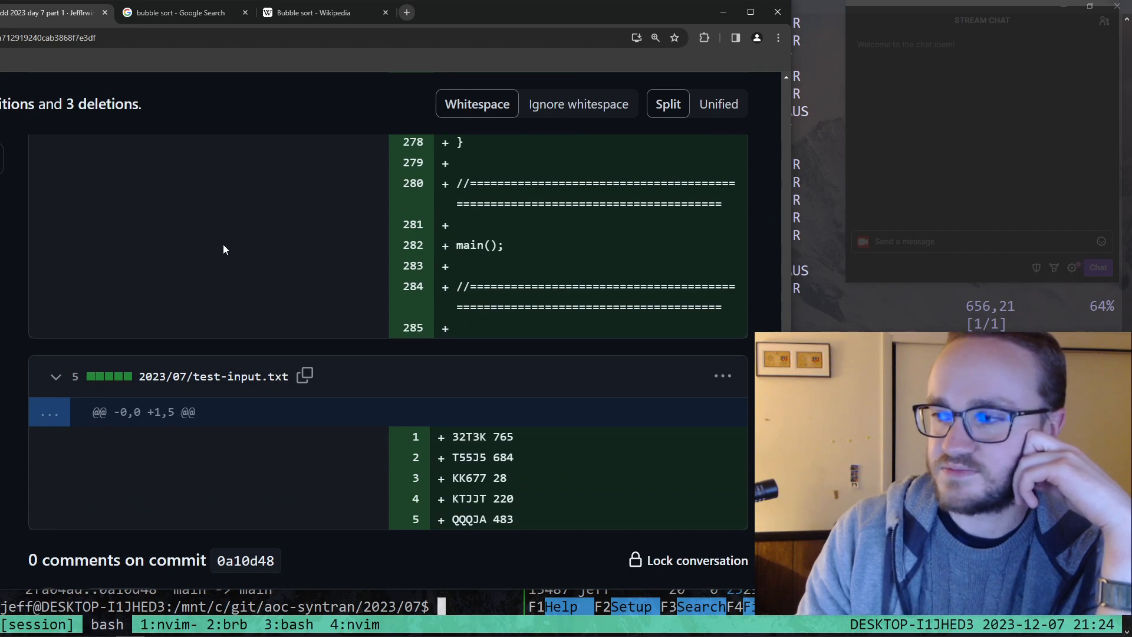